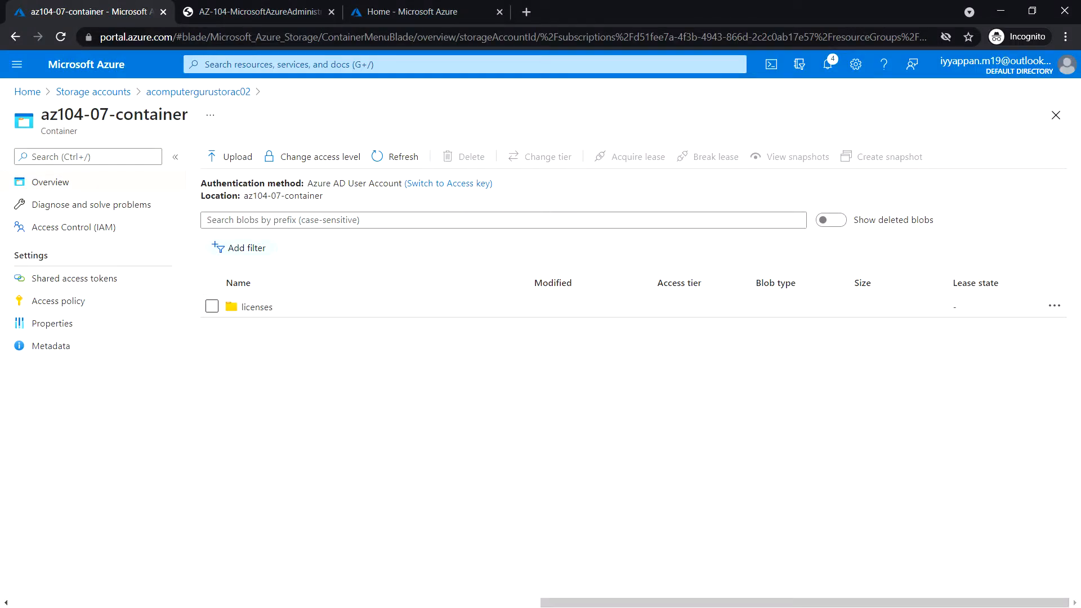
{"action": "mouse_move", "coordinate": [375, 311]}
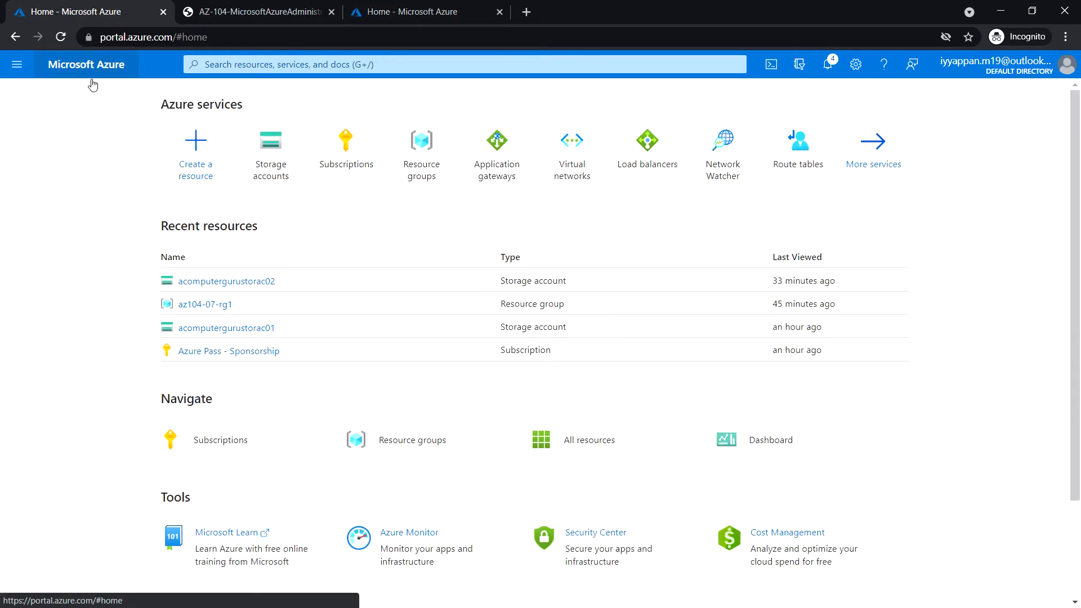
{"action": "mouse_move", "coordinate": [379, 214]}
{"action": "type", "text": "v"}
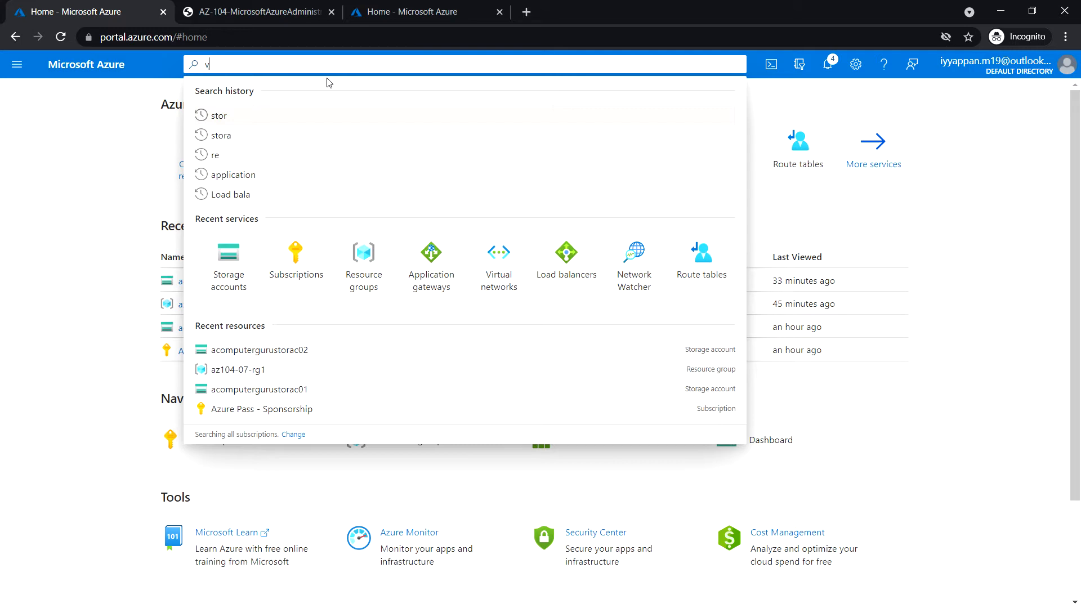
- Search 'vir' and show the Virtual machines list with az104-07-vm0 running
{"action": "type", "text": "ir"}
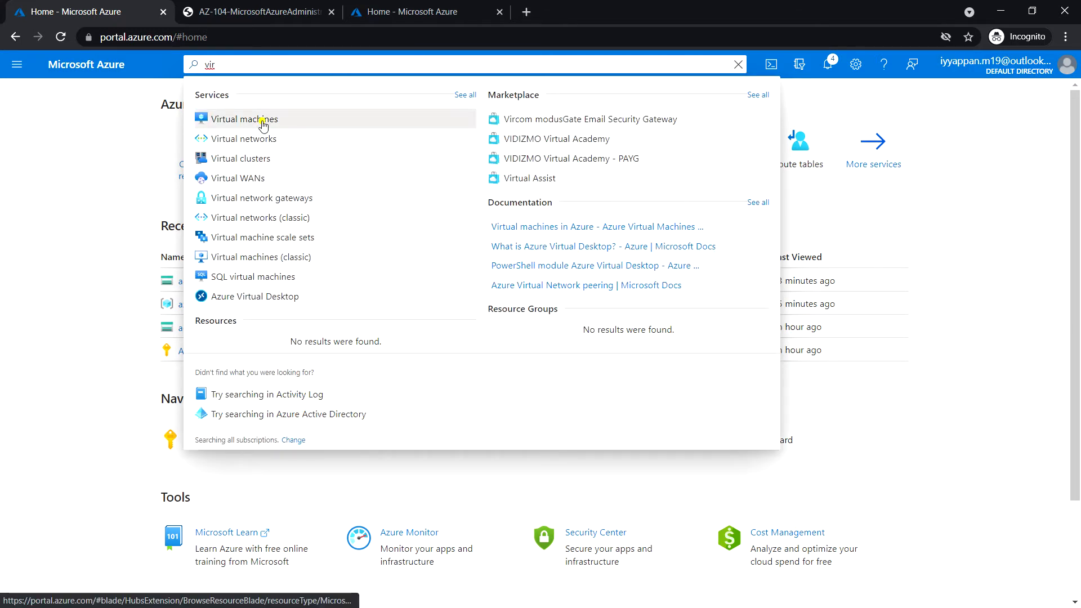
{"action": "left_click", "coordinate": [244, 119]}
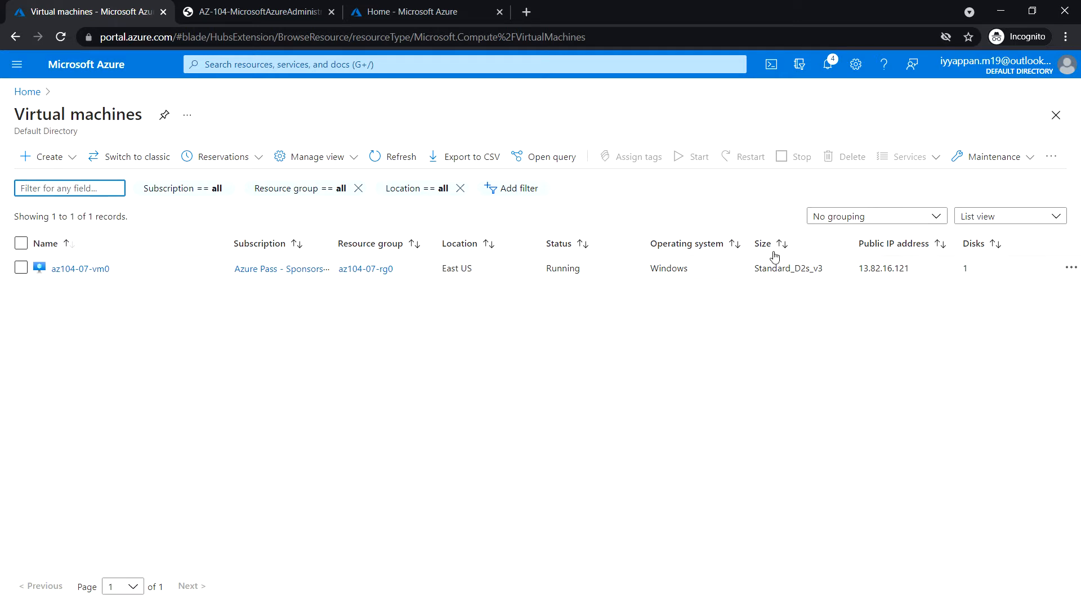
{"action": "mouse_move", "coordinate": [101, 69]}
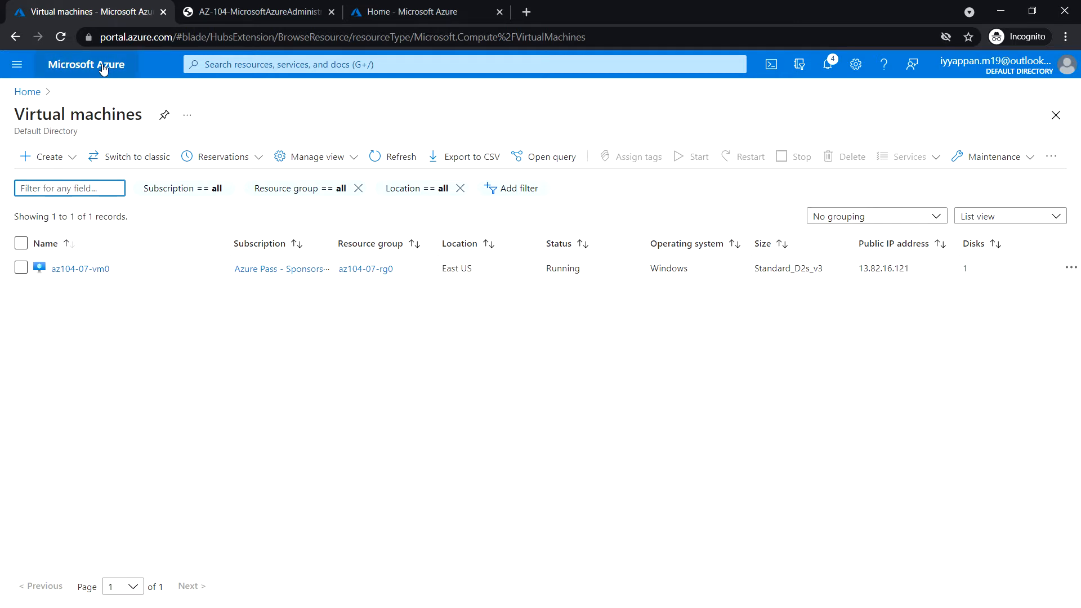
- From Home, reach the empty File shares page of storage account acomputergurustorac02
{"action": "left_click", "coordinate": [86, 64]}
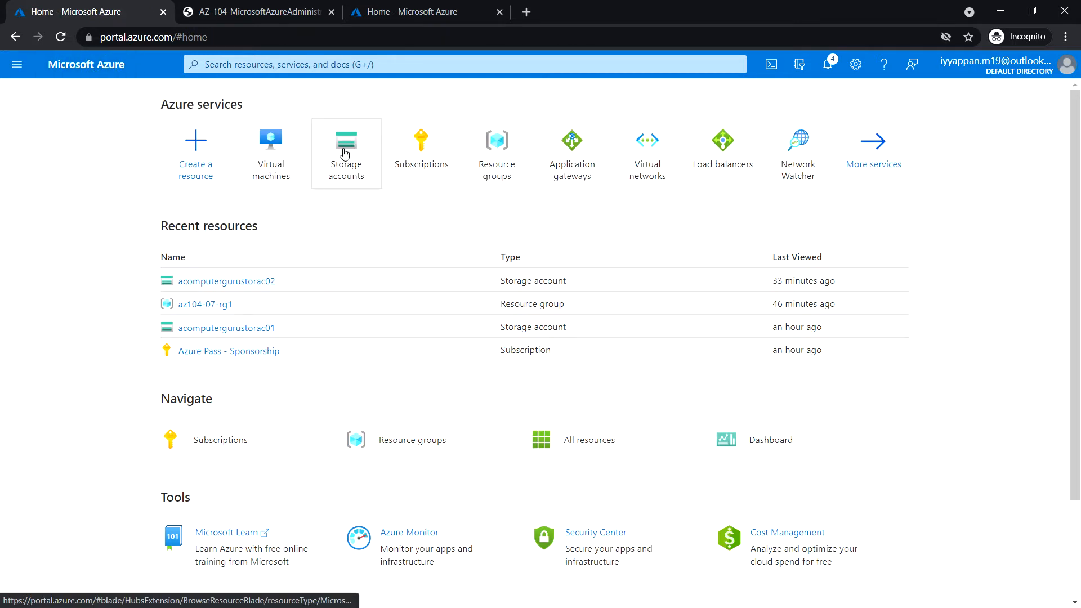
{"action": "left_click", "coordinate": [345, 141]}
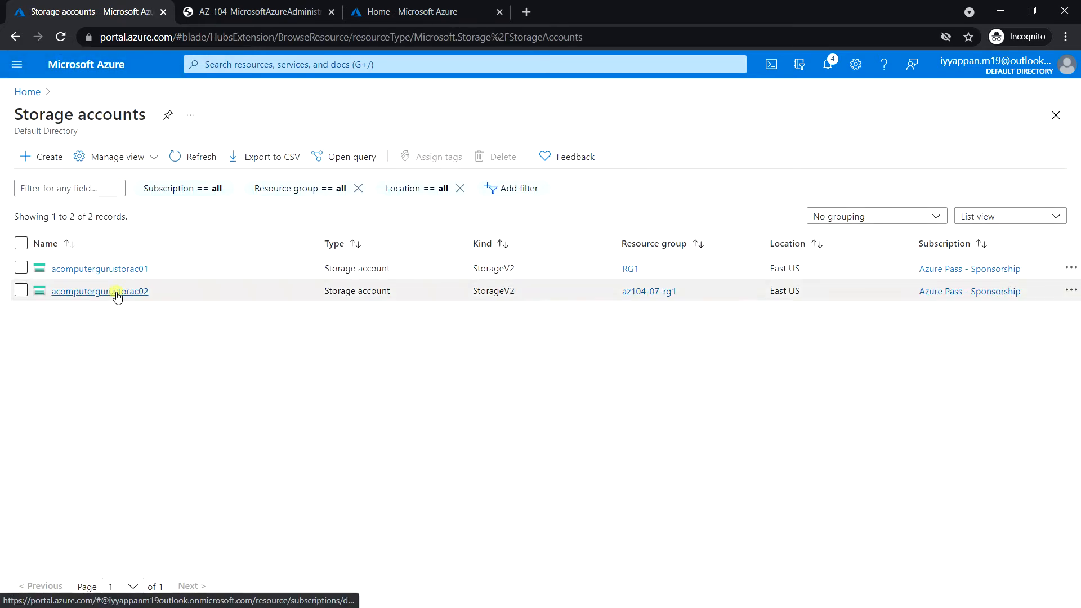
{"action": "left_click", "coordinate": [99, 291]}
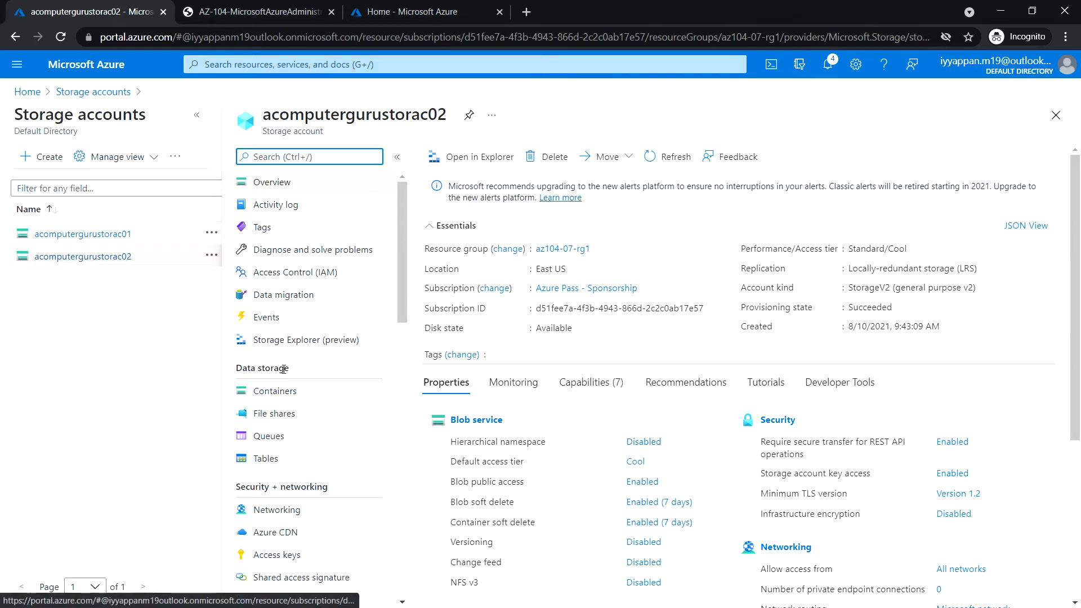
{"action": "mouse_move", "coordinate": [274, 416]}
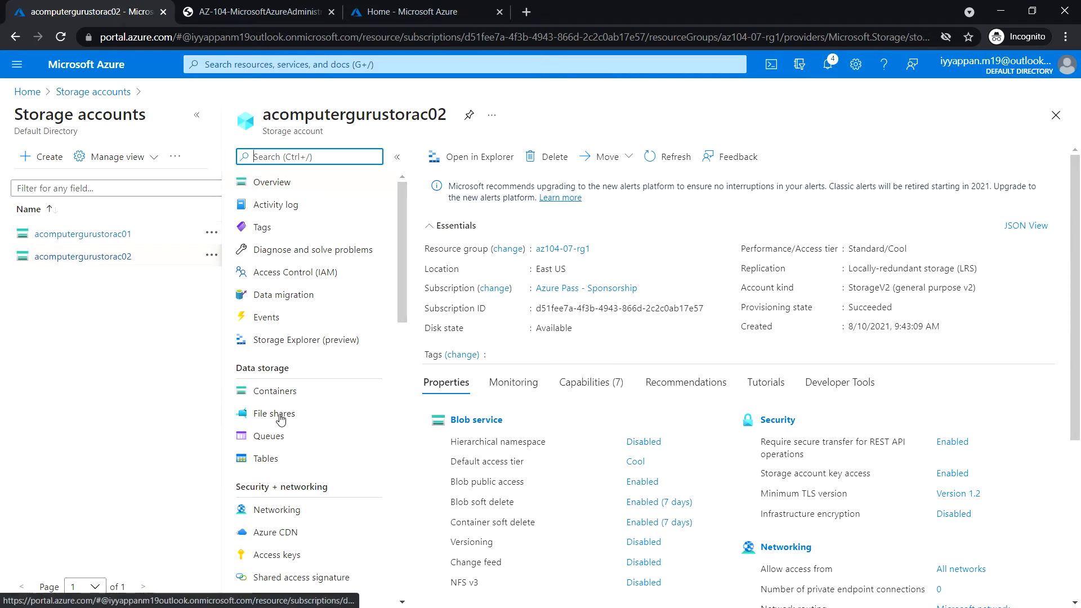
{"action": "left_click", "coordinate": [274, 413]}
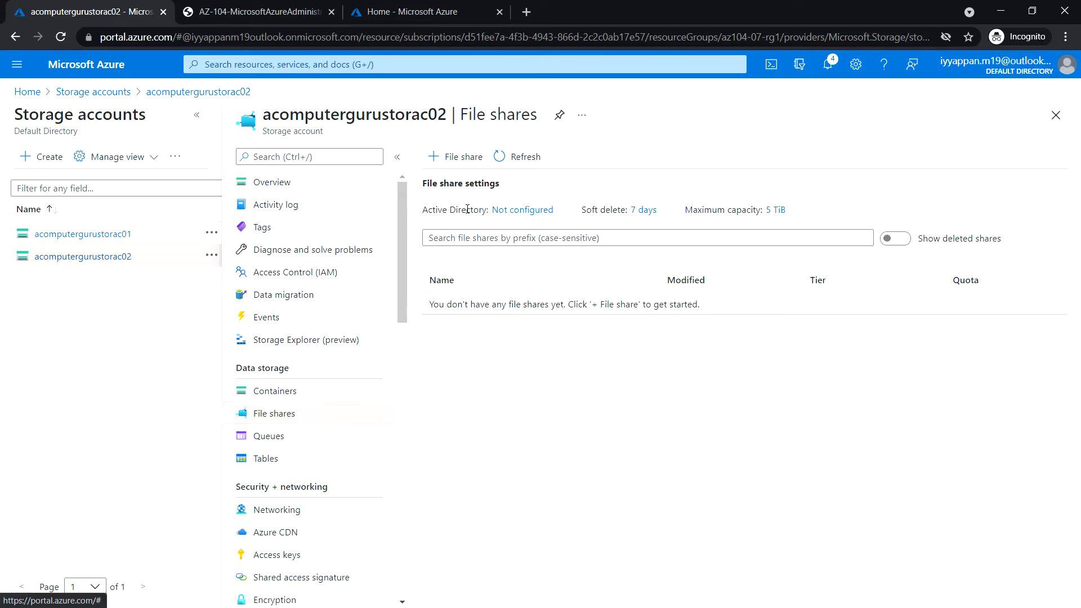
{"action": "mouse_move", "coordinate": [454, 164]}
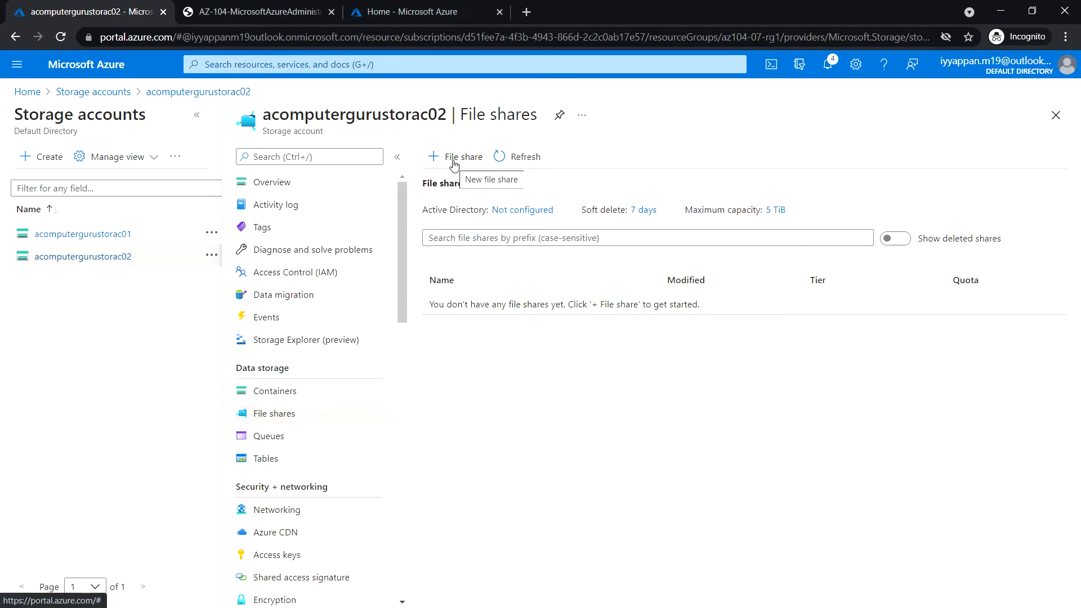
- Create the Transaction optimized file share az104-07-share and dismiss the notification
{"action": "left_click", "coordinate": [455, 156]}
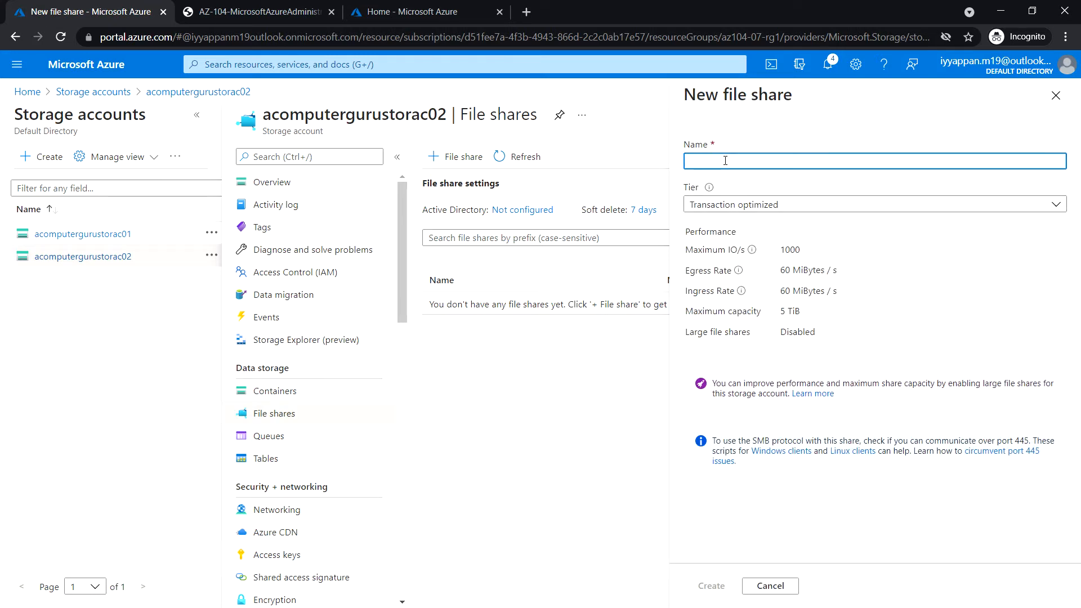
{"action": "type", "text": "az104-07-share"}
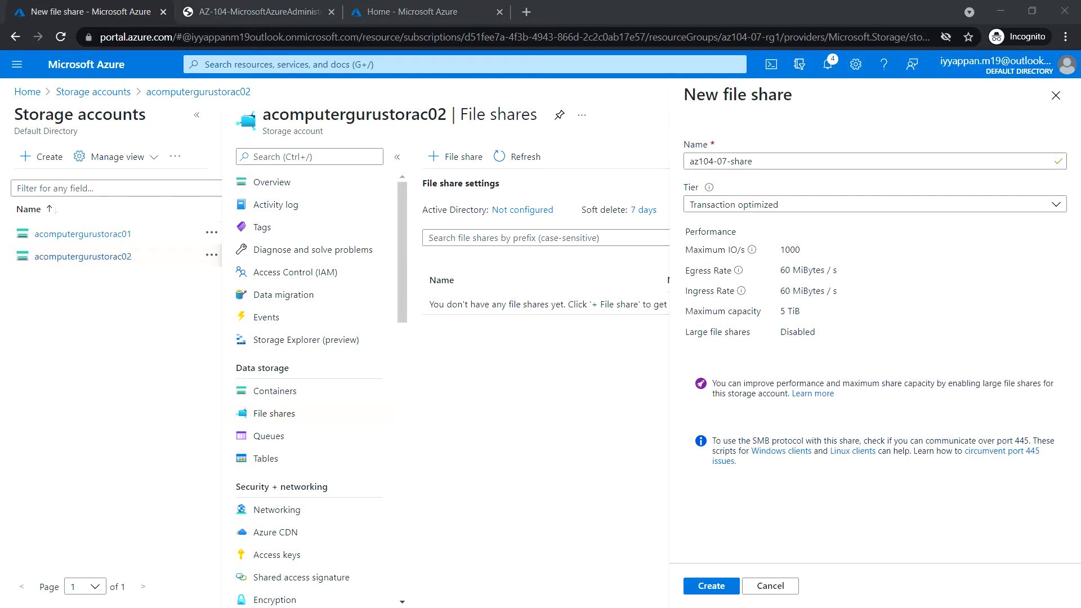
{"action": "left_click", "coordinate": [712, 585]}
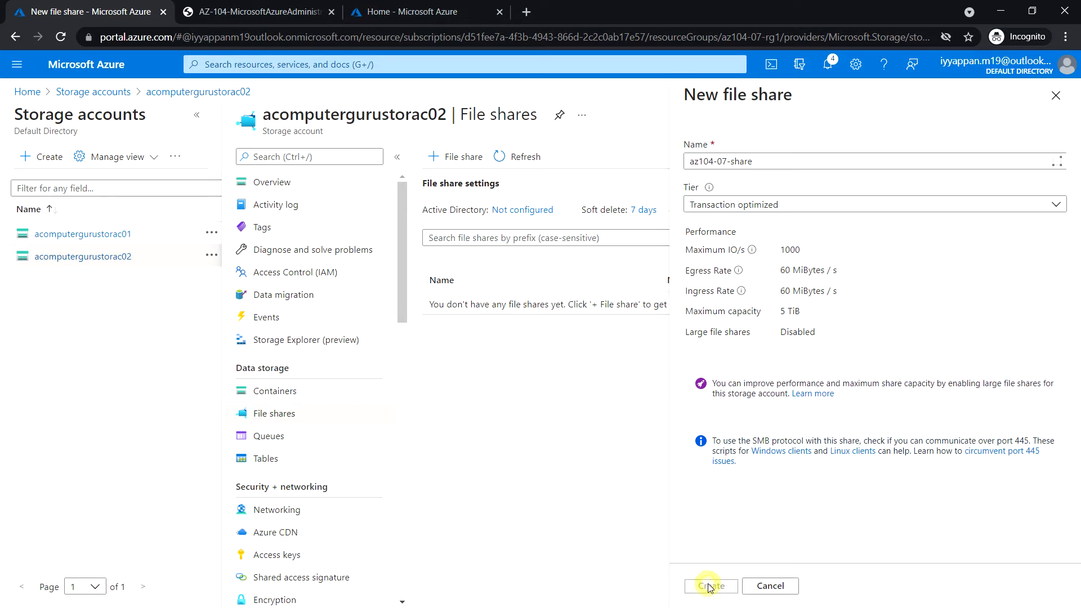
{"action": "left_click", "coordinate": [712, 586]}
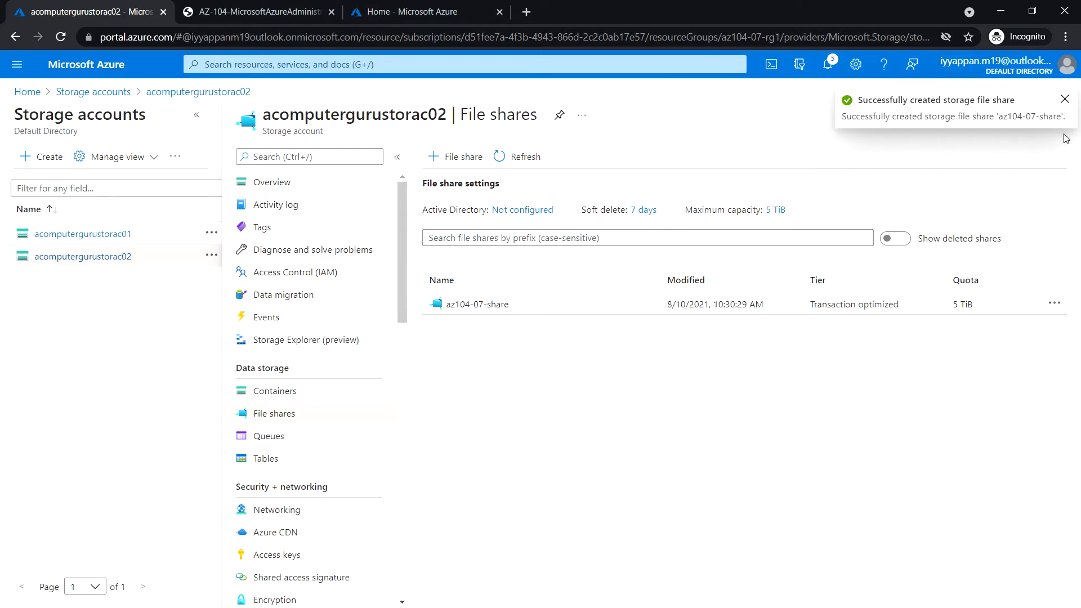
{"action": "mouse_move", "coordinate": [1065, 103]}
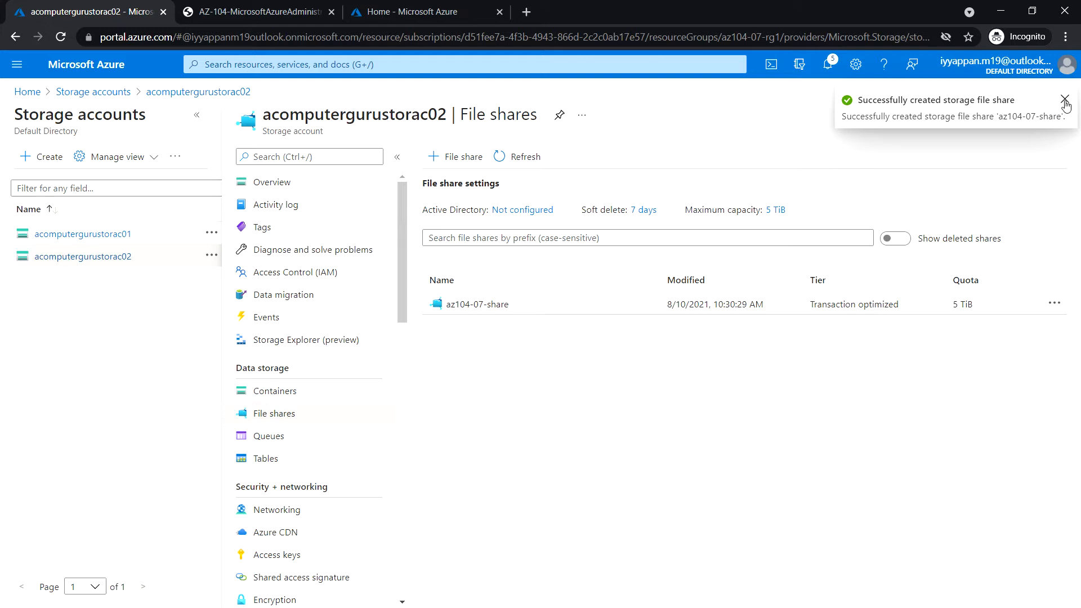
{"action": "left_click", "coordinate": [1063, 104]}
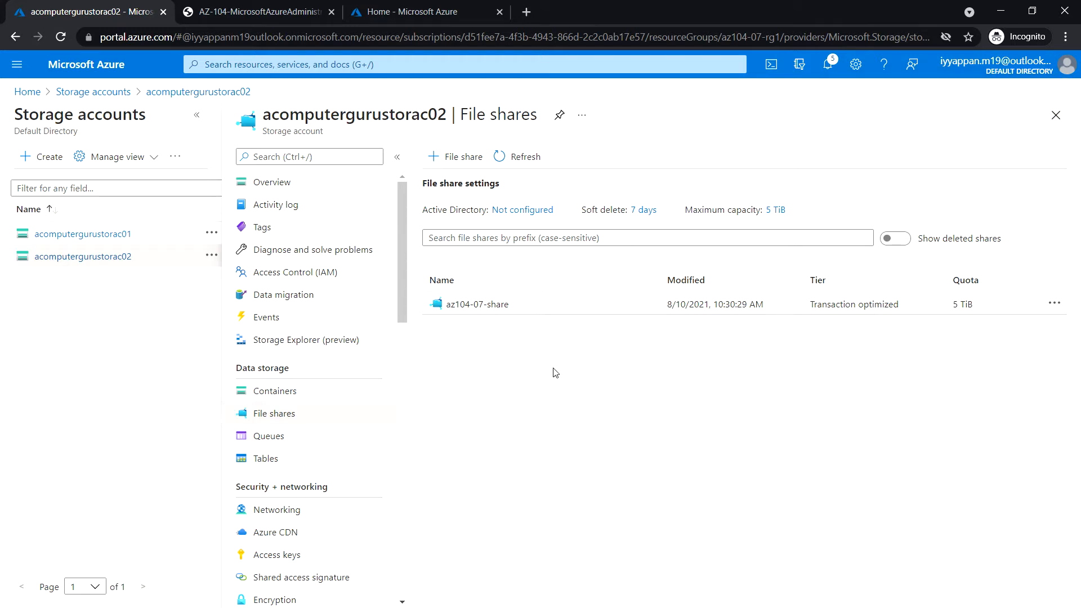
{"action": "mouse_move", "coordinate": [500, 338]}
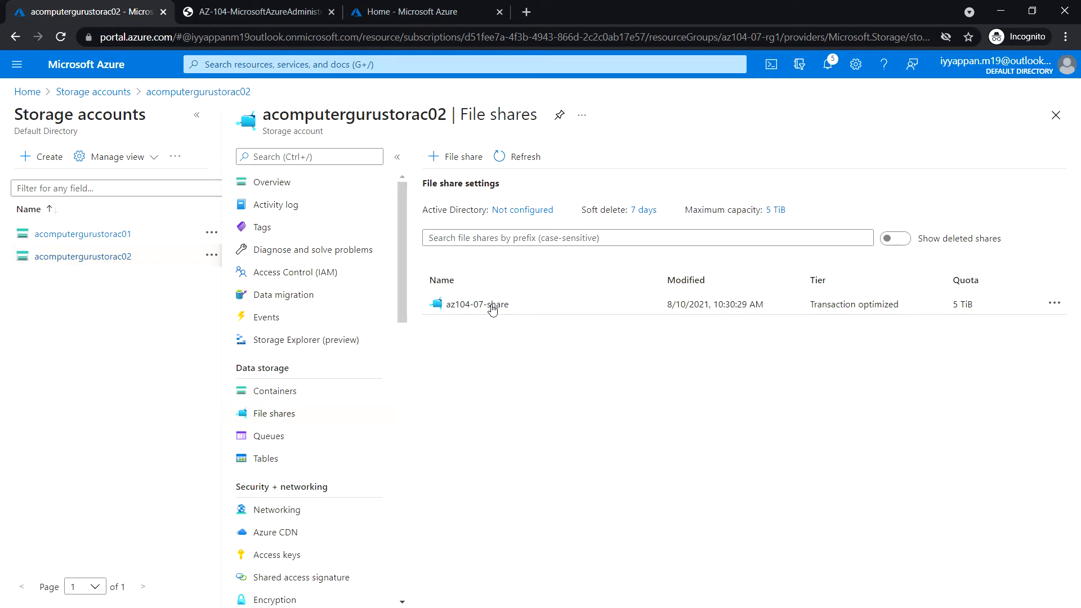
- Copy the storage-account-key PowerShell mount script from az104-07-share's Connect pane
{"action": "left_click", "coordinate": [474, 304]}
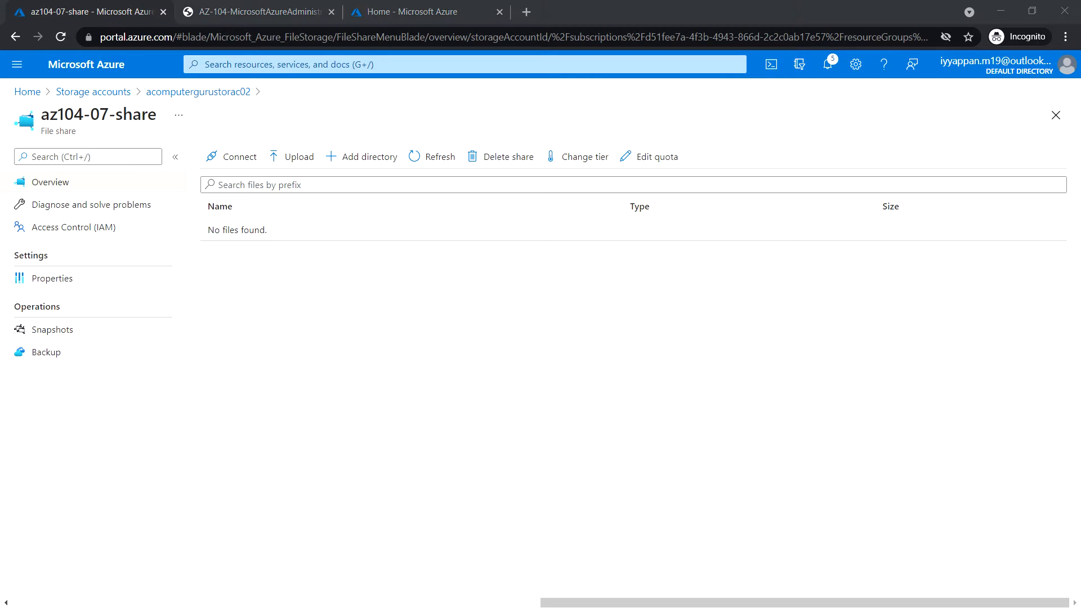
{"action": "mouse_move", "coordinate": [233, 164]}
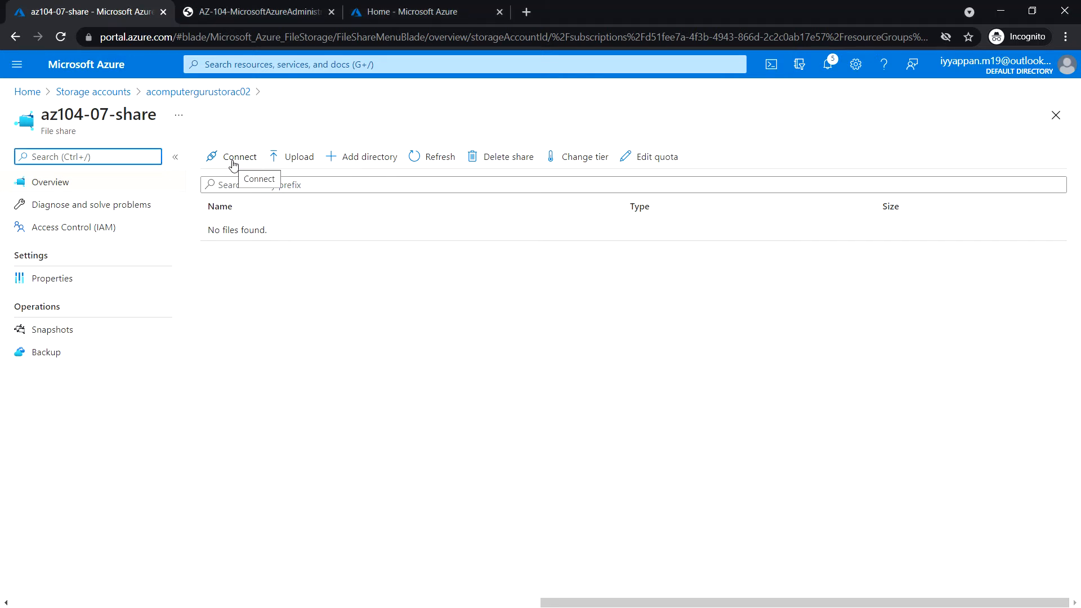
{"action": "left_click", "coordinate": [237, 156]}
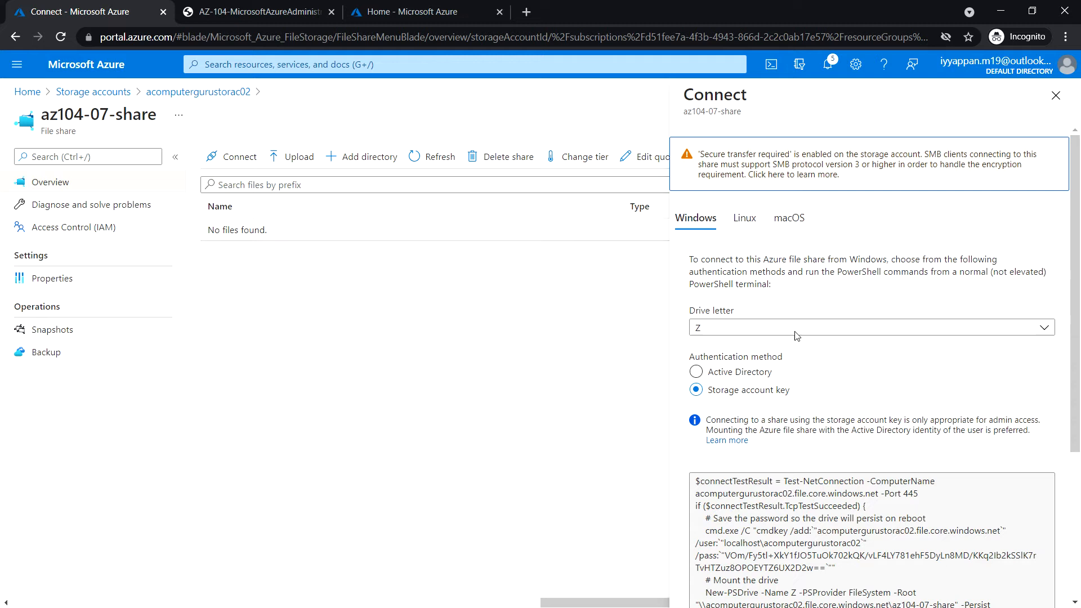
{"action": "mouse_move", "coordinate": [696, 221]}
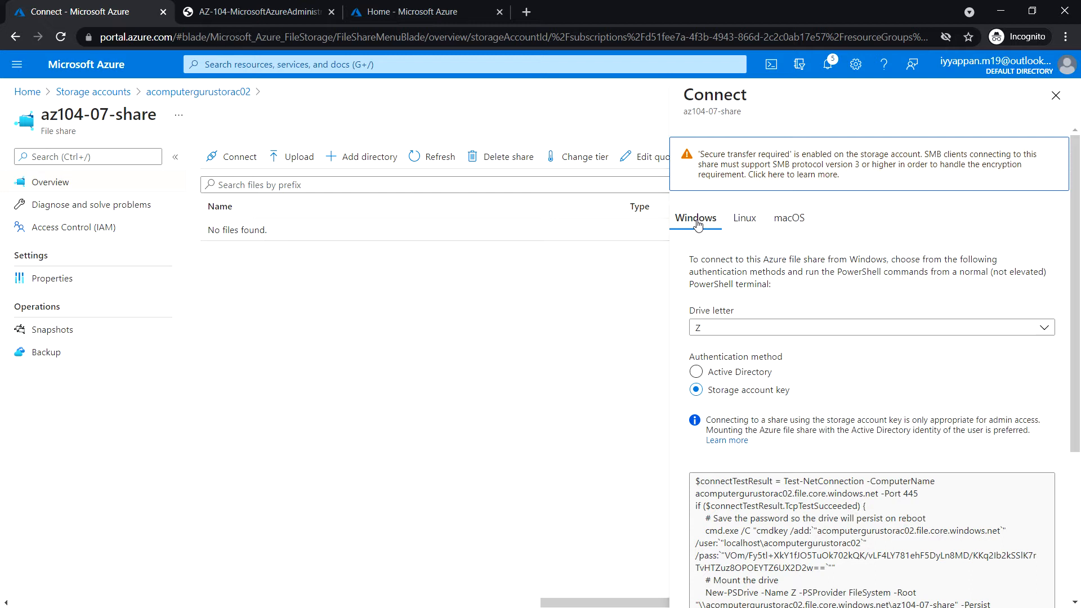
{"action": "mouse_move", "coordinate": [795, 354]}
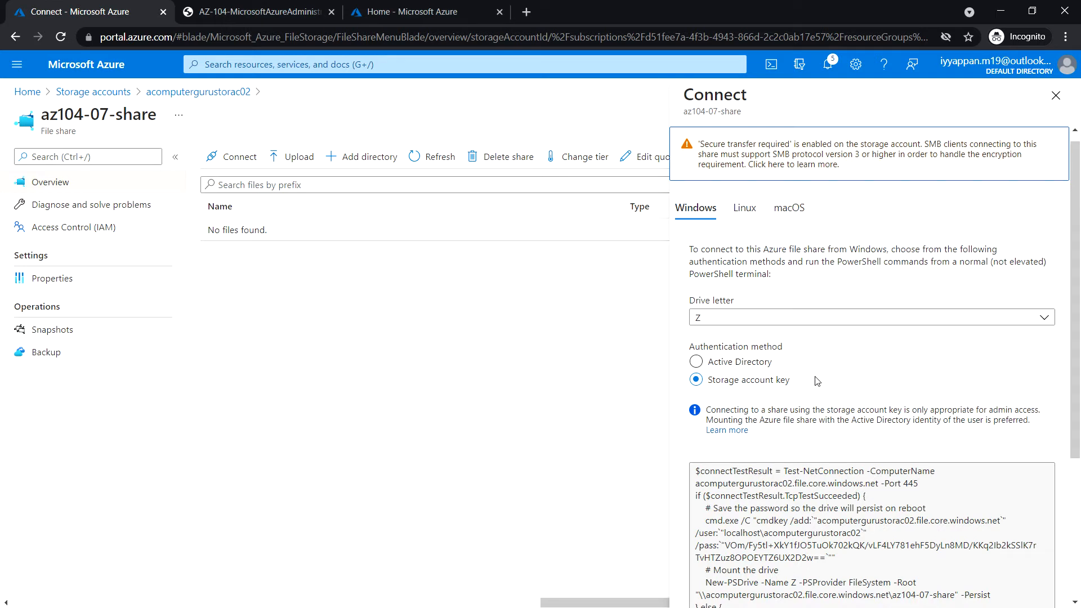
{"action": "scroll", "scroll_direction": "down", "scroll_amount": 3}
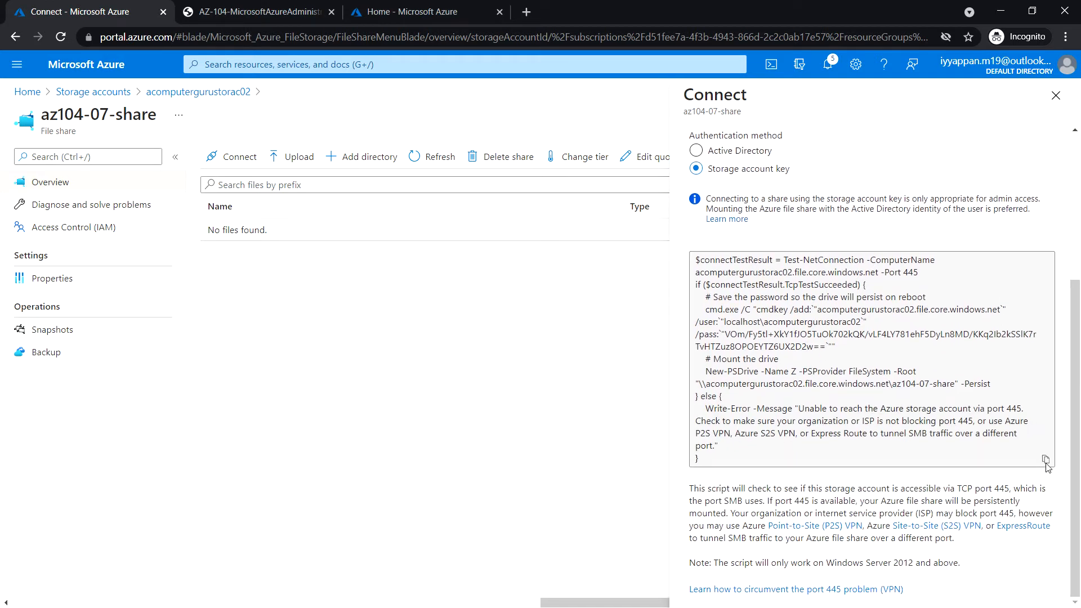
{"action": "mouse_move", "coordinate": [1046, 459]}
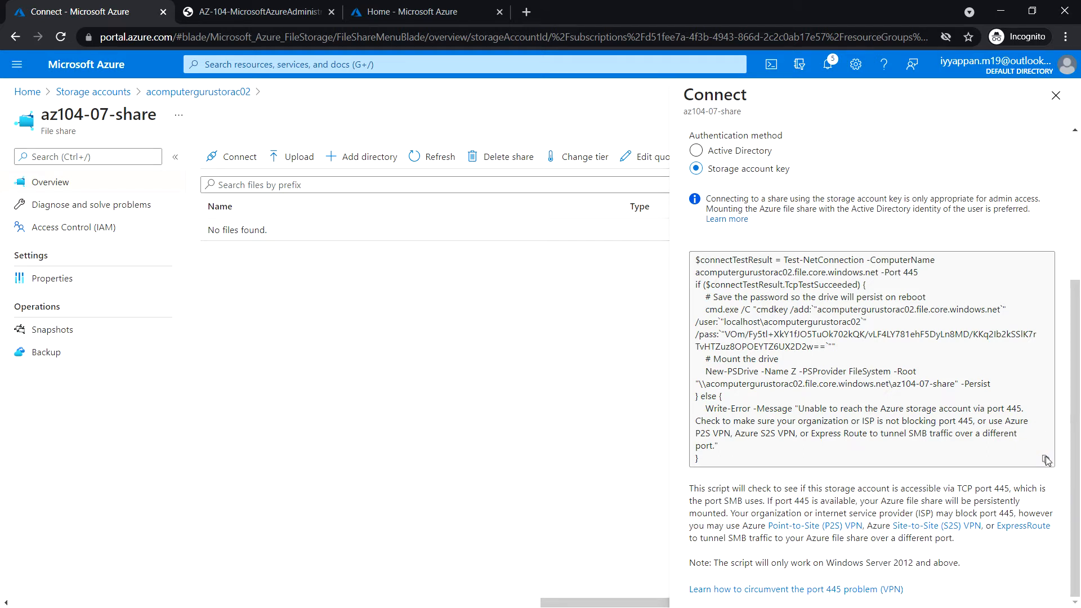
{"action": "left_click", "coordinate": [1044, 462]}
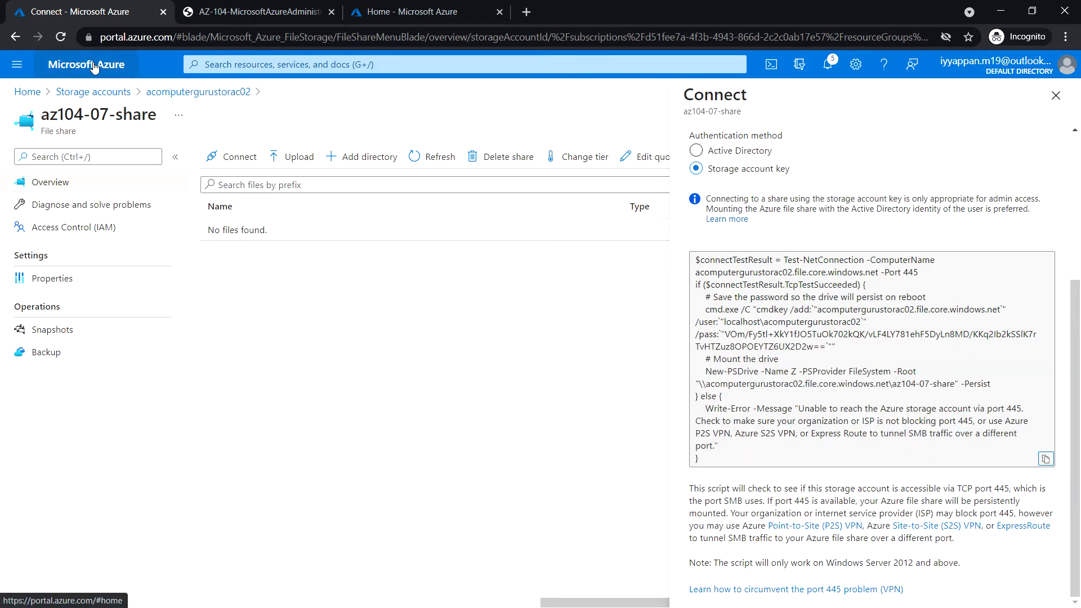
{"action": "mouse_move", "coordinate": [432, 14]}
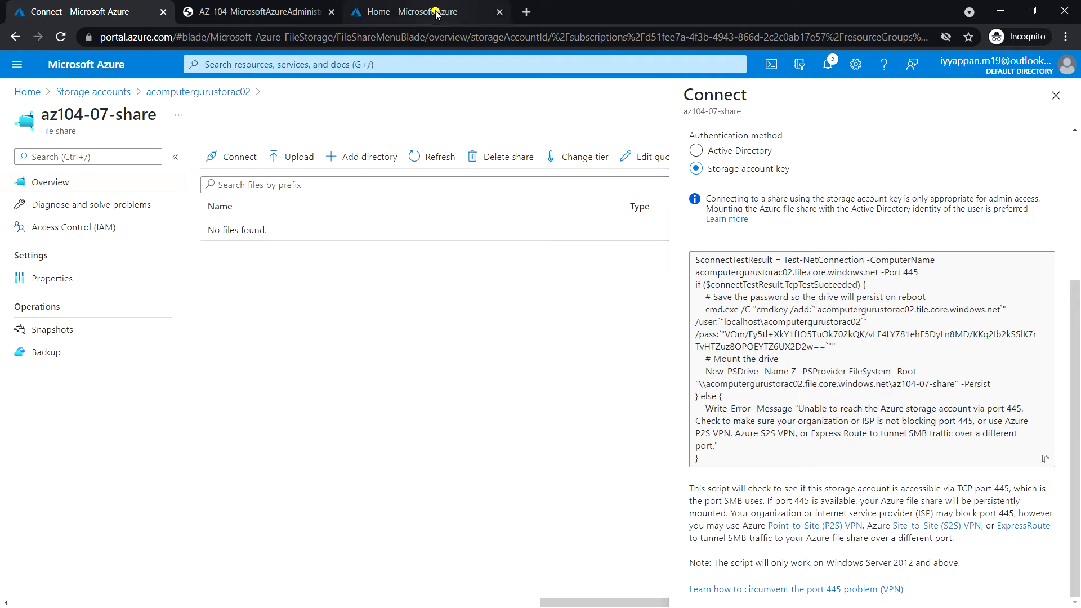
- Reach the Run command page of virtual machine az104-07-vm0 from Home
{"action": "left_click", "coordinate": [434, 11]}
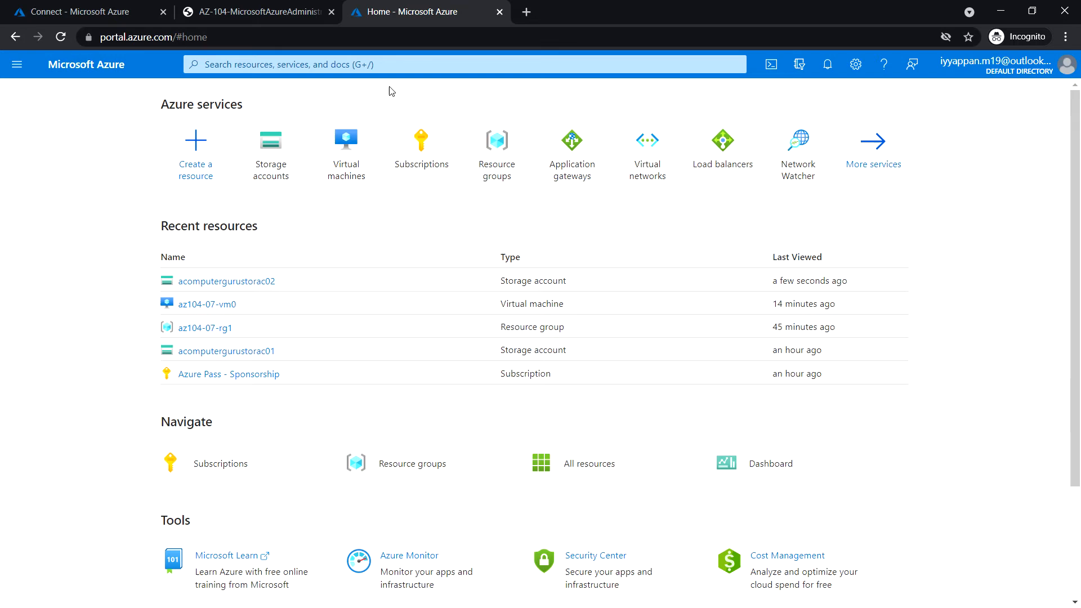
{"action": "left_click", "coordinate": [346, 140]}
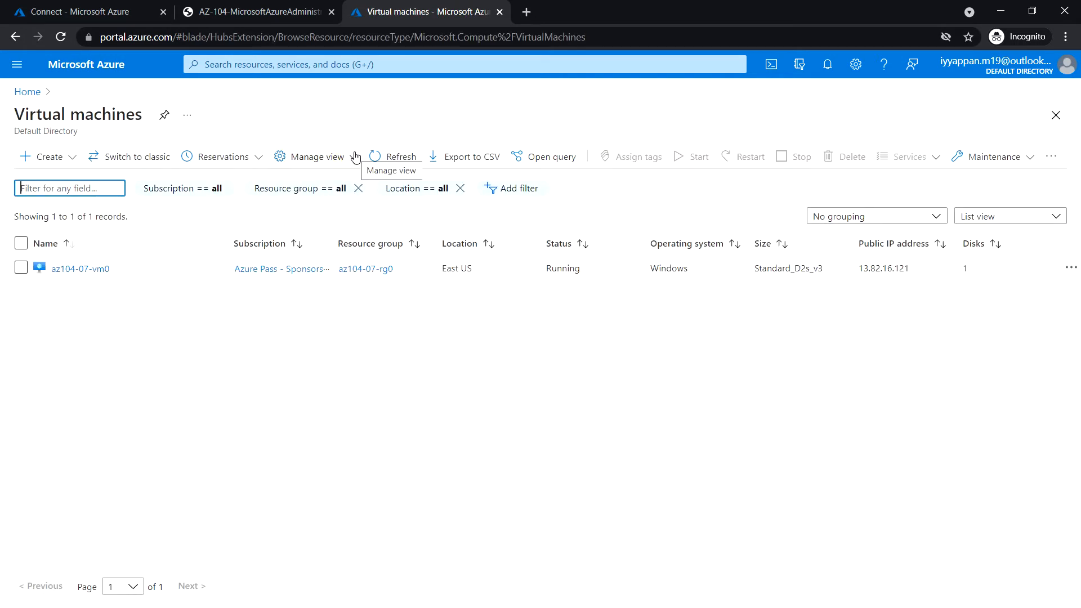
{"action": "left_click", "coordinate": [80, 268]}
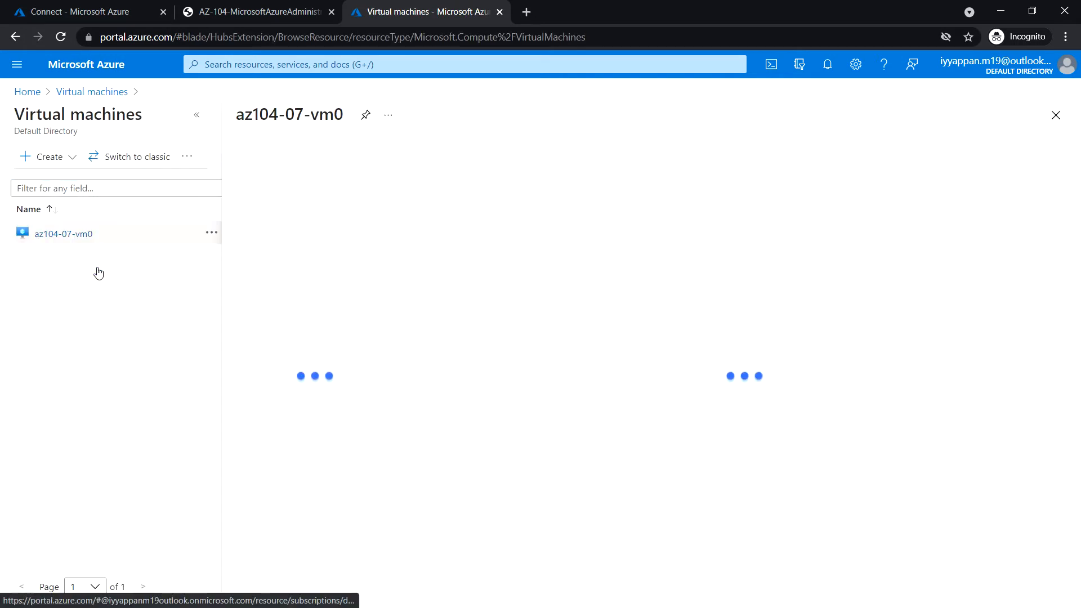
{"action": "left_click", "coordinate": [63, 235]}
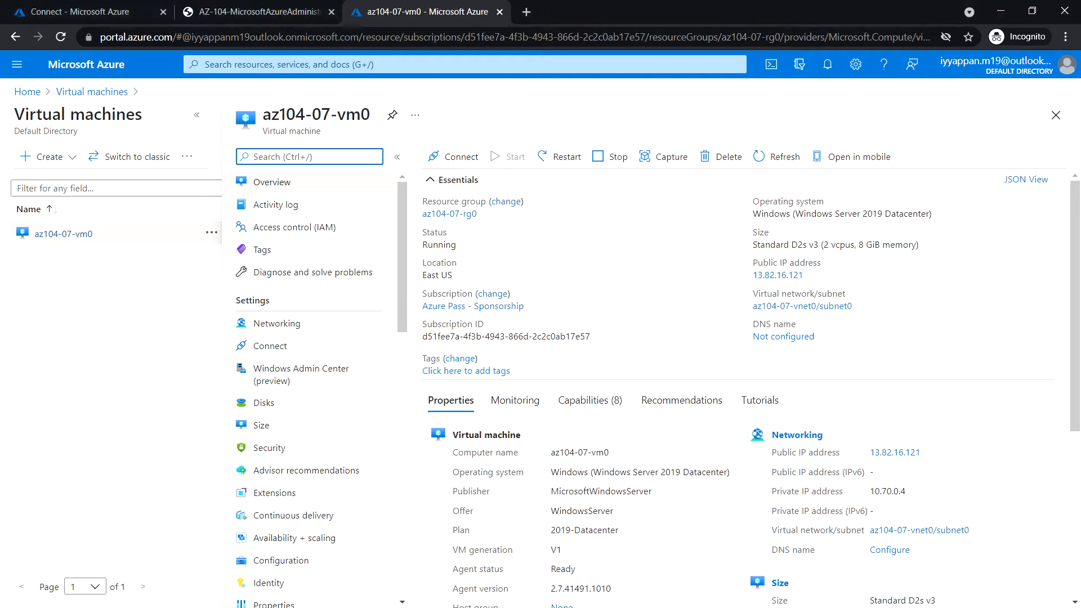
{"action": "scroll", "scroll_direction": "down", "scroll_amount": 3}
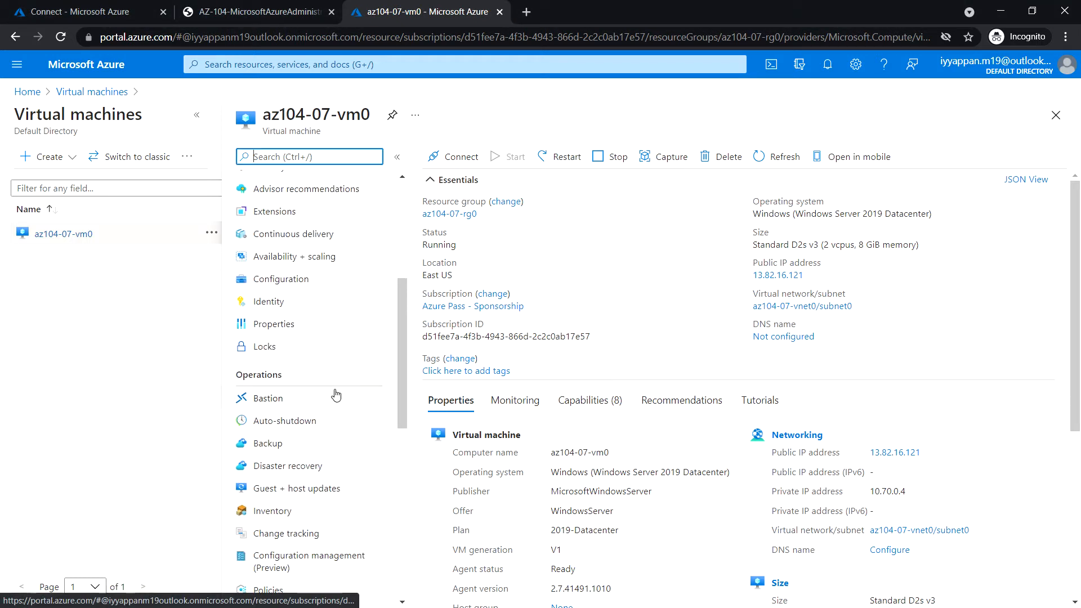
{"action": "scroll", "scroll_direction": "down", "scroll_amount": 3}
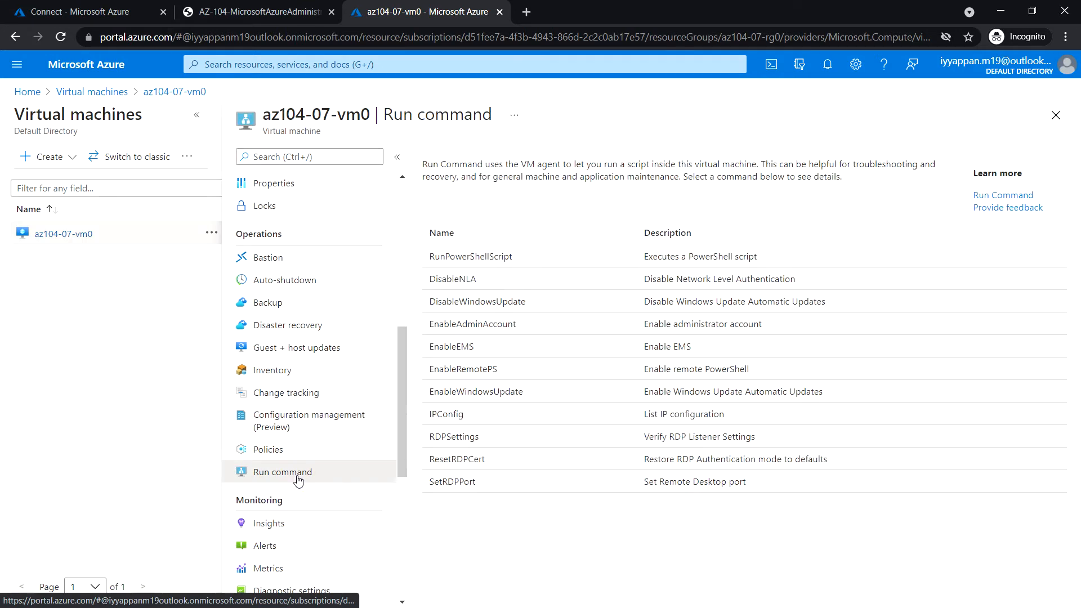
{"action": "mouse_move", "coordinate": [484, 266]}
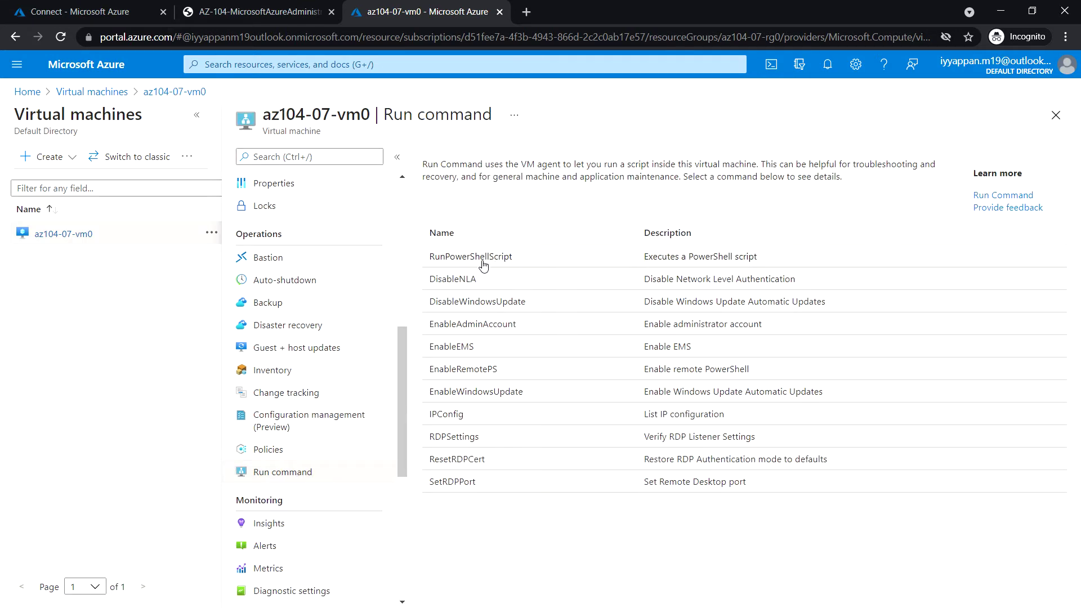
- Paste the copied mount script into RunPowerShellScript and run it on az104-07-vm0
{"action": "left_click", "coordinate": [471, 256]}
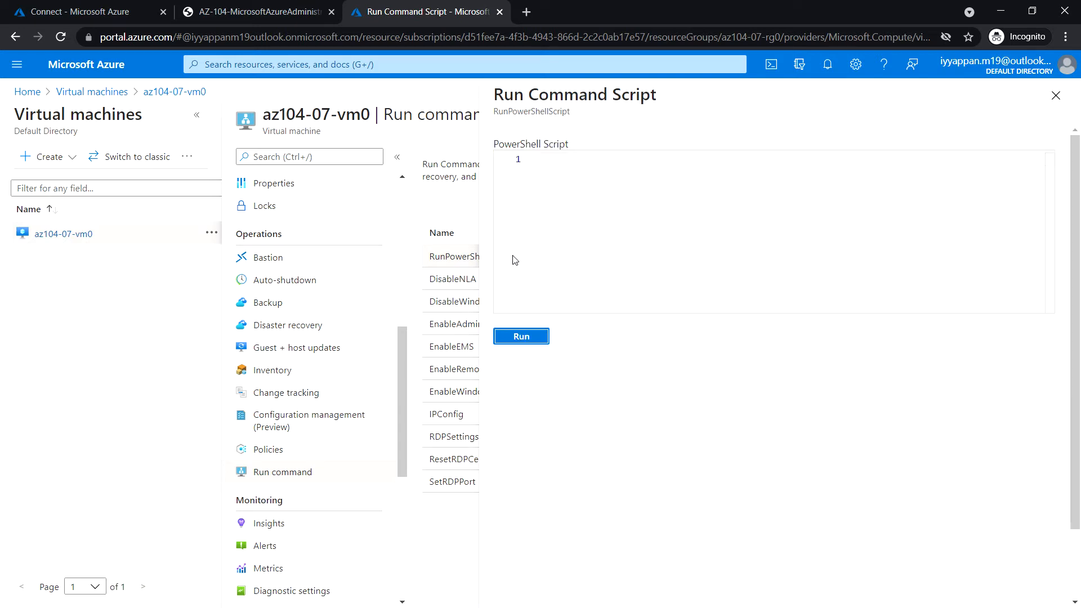
{"action": "left_click", "coordinate": [552, 161]}
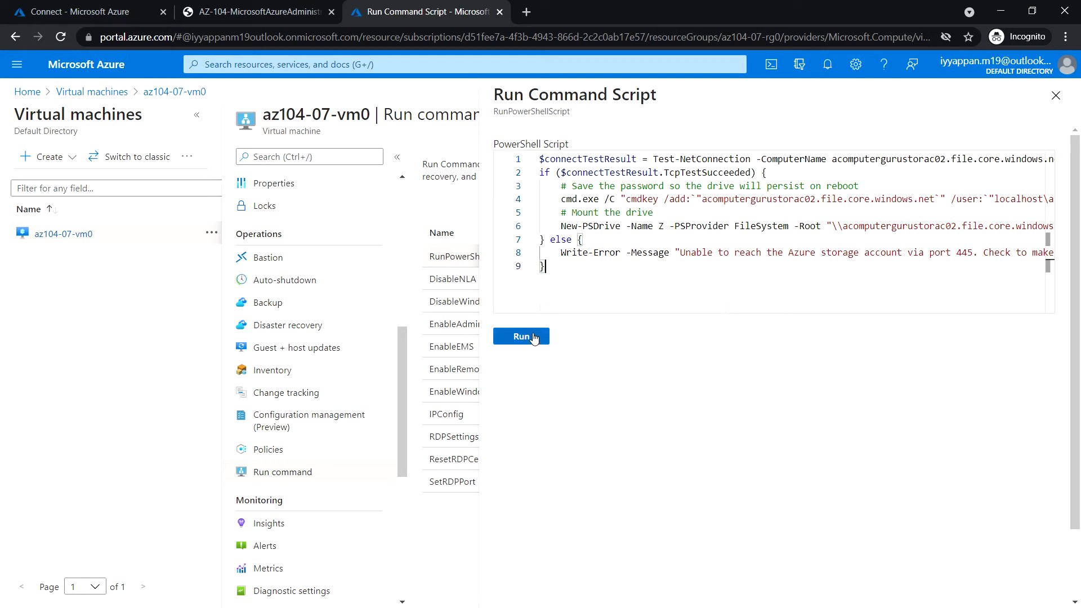
{"action": "left_click", "coordinate": [520, 337]}
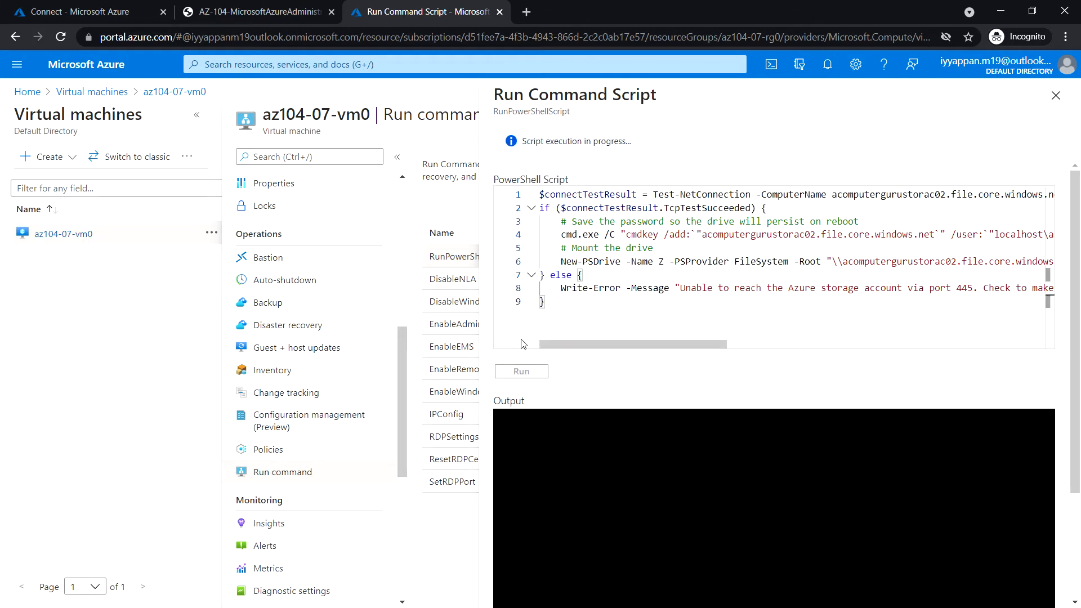
{"action": "mouse_move", "coordinate": [529, 275]}
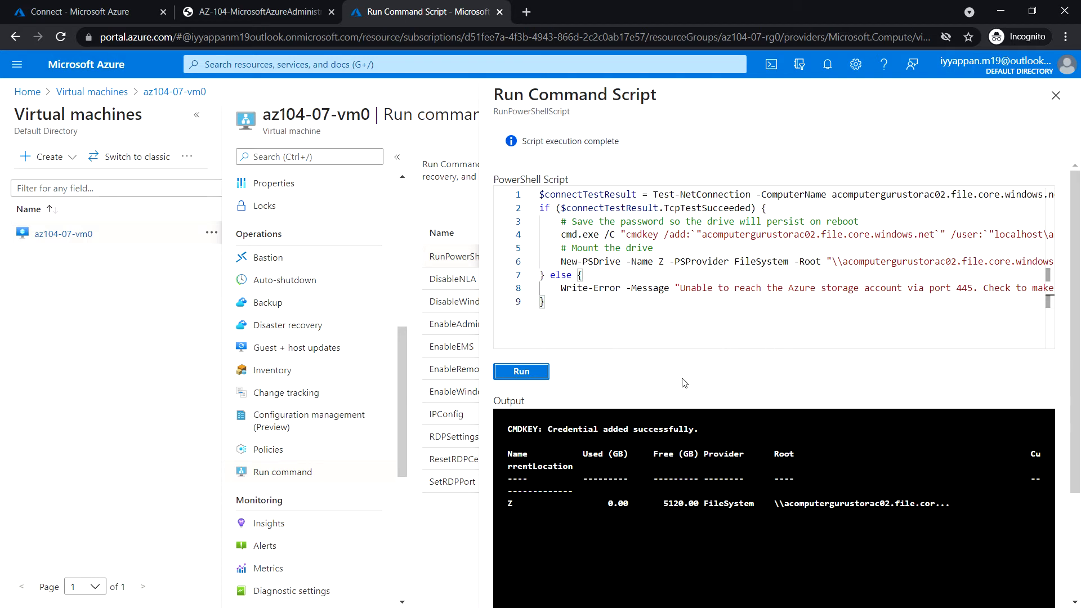
{"action": "mouse_move", "coordinate": [603, 445]}
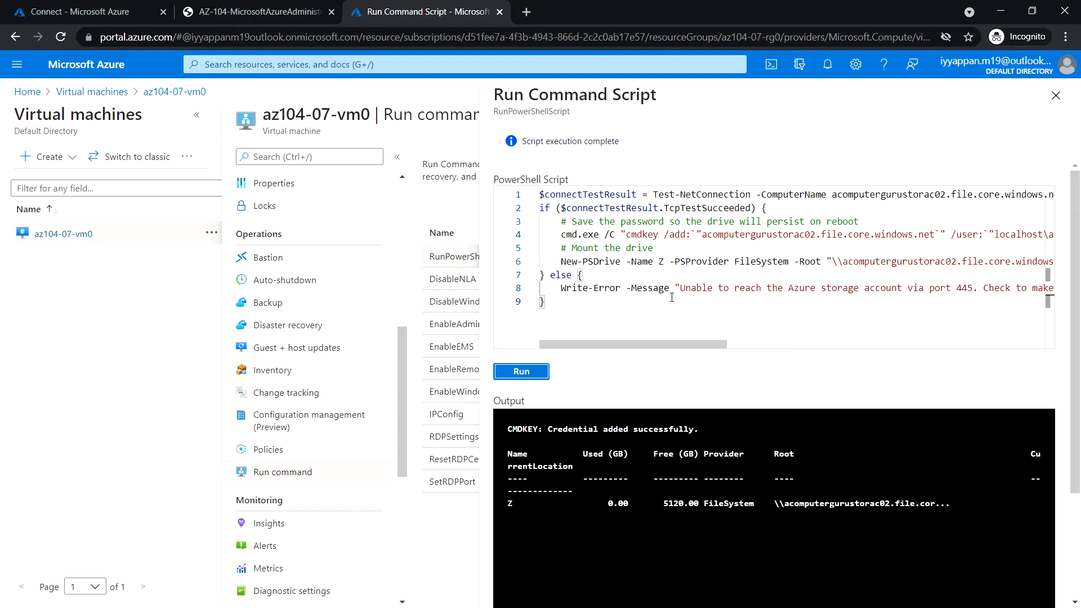
{"action": "mouse_move", "coordinate": [732, 444]}
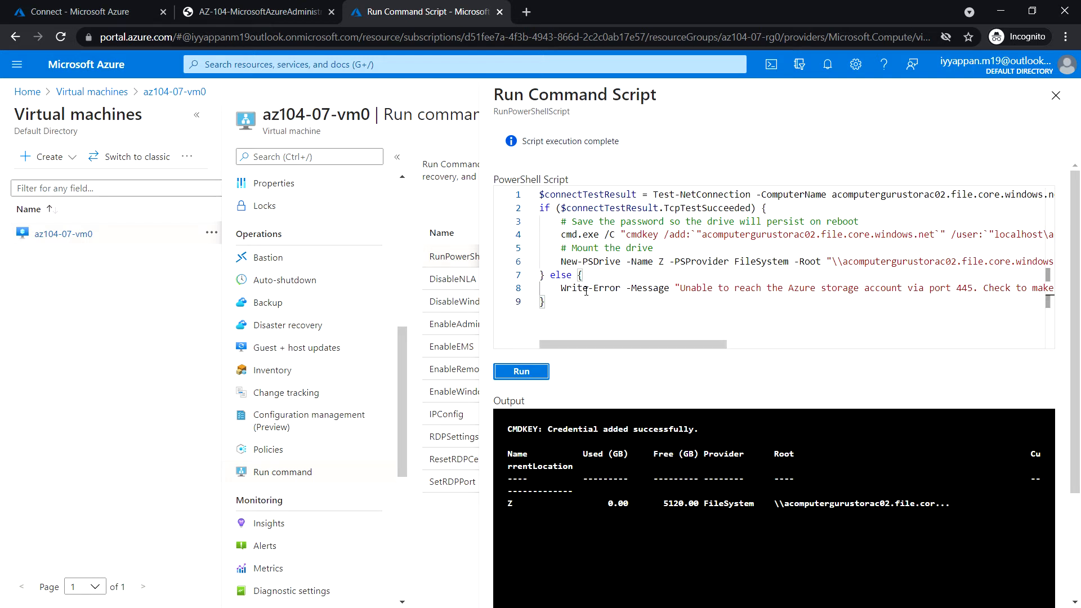
- Select the finished mount script in the editor to clear it out
{"action": "key", "text": "ctrl+a"}
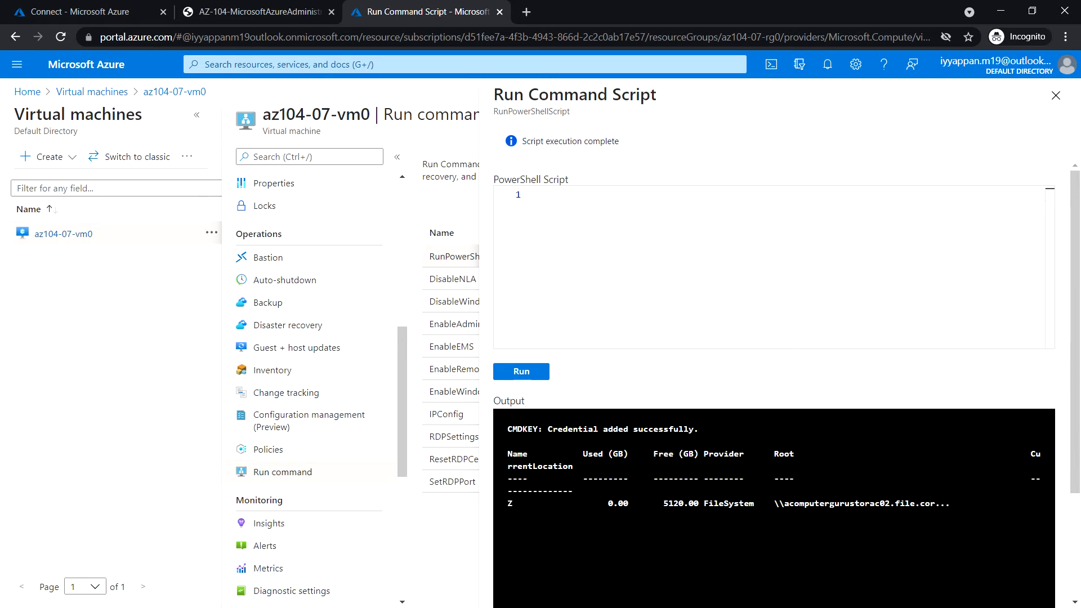
- Run New-Item commands creating Z:\az104-07-folder and its az-104-07-file.txt, then close the pane
{"action": "left_click", "coordinate": [557, 196]}
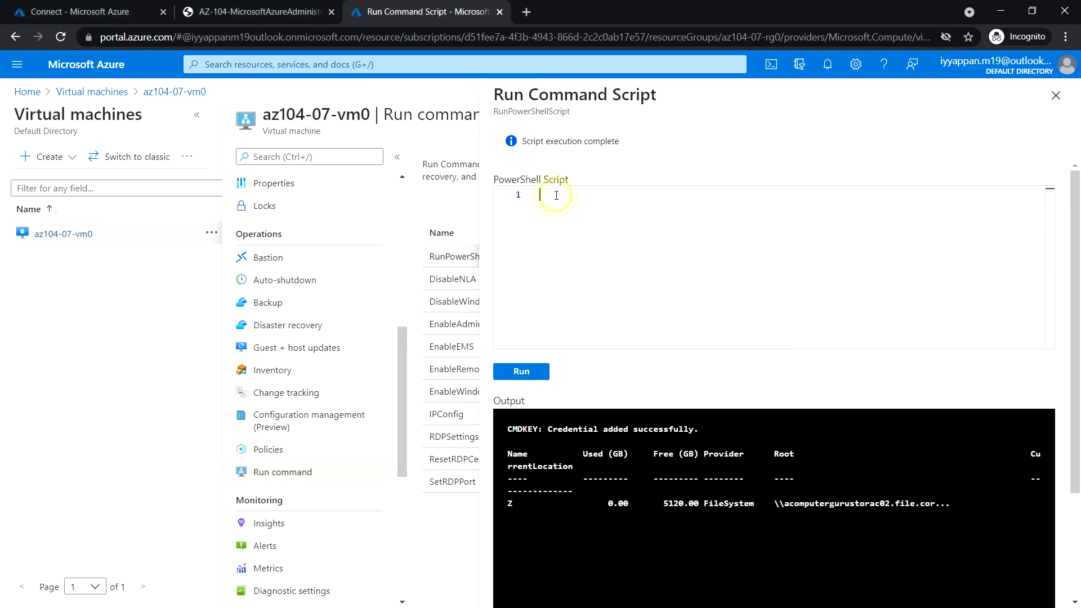
{"action": "type", "text": "New-Item -Type Directory -Path 'Z:\\az104-07-folder'"}
{"action": "type", "text": "New-Item -Type File -Path 'Z:\\az104-07-folder\\az-104-07-file.txt'"}
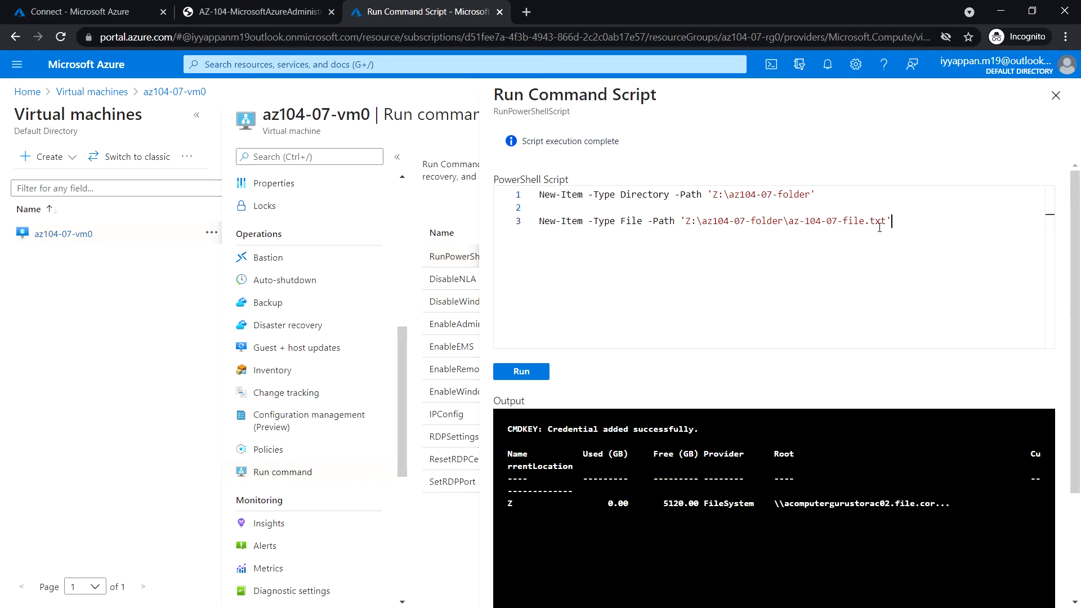
{"action": "mouse_move", "coordinate": [552, 382]}
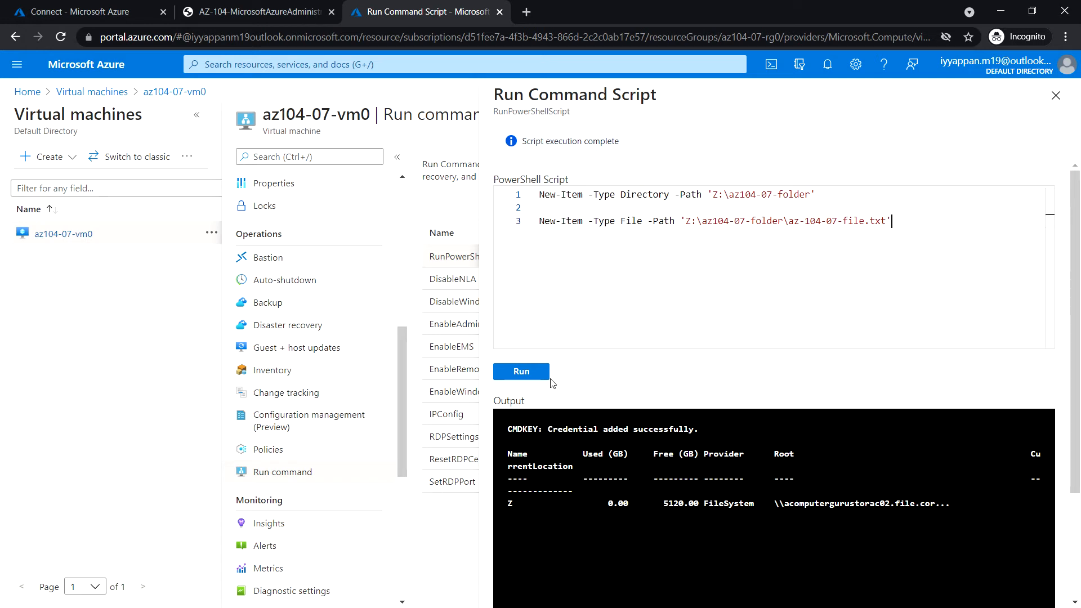
{"action": "left_click", "coordinate": [520, 372]}
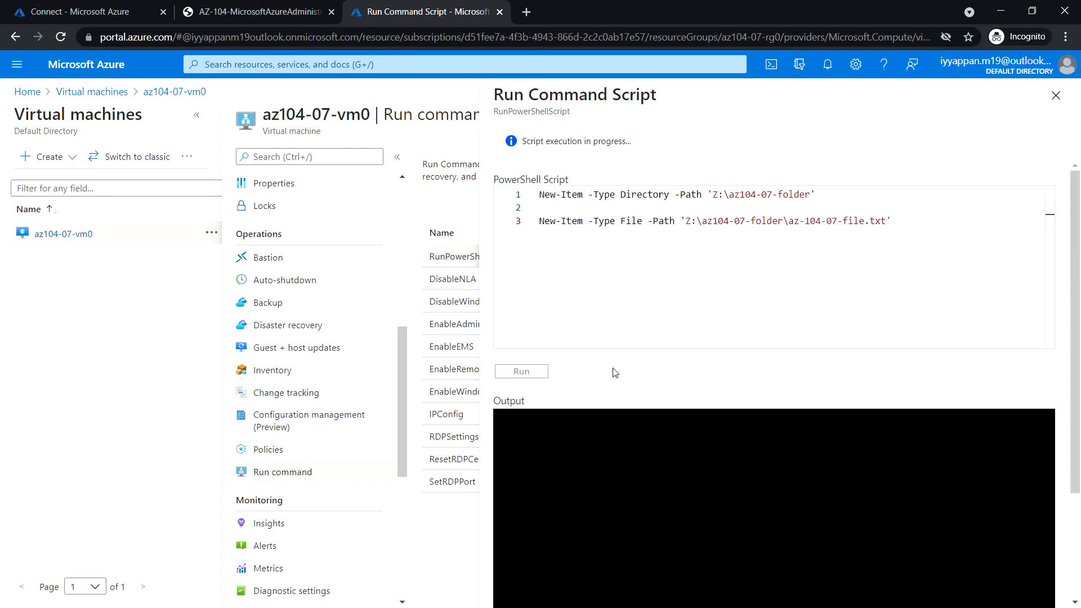
{"action": "mouse_move", "coordinate": [576, 153]}
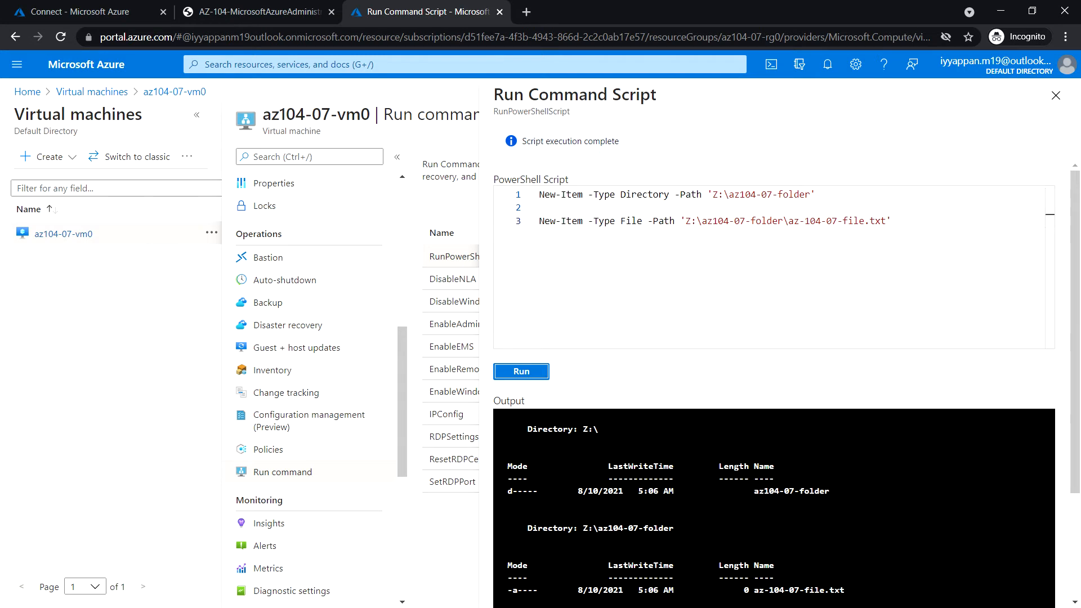
{"action": "mouse_move", "coordinate": [1056, 95]}
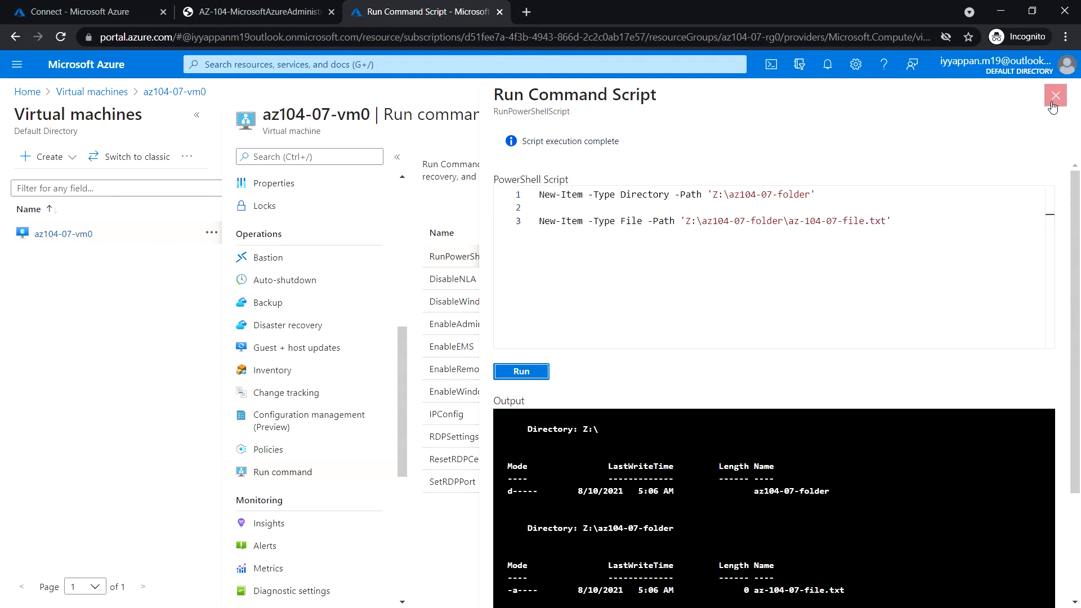
{"action": "left_click", "coordinate": [1055, 95]}
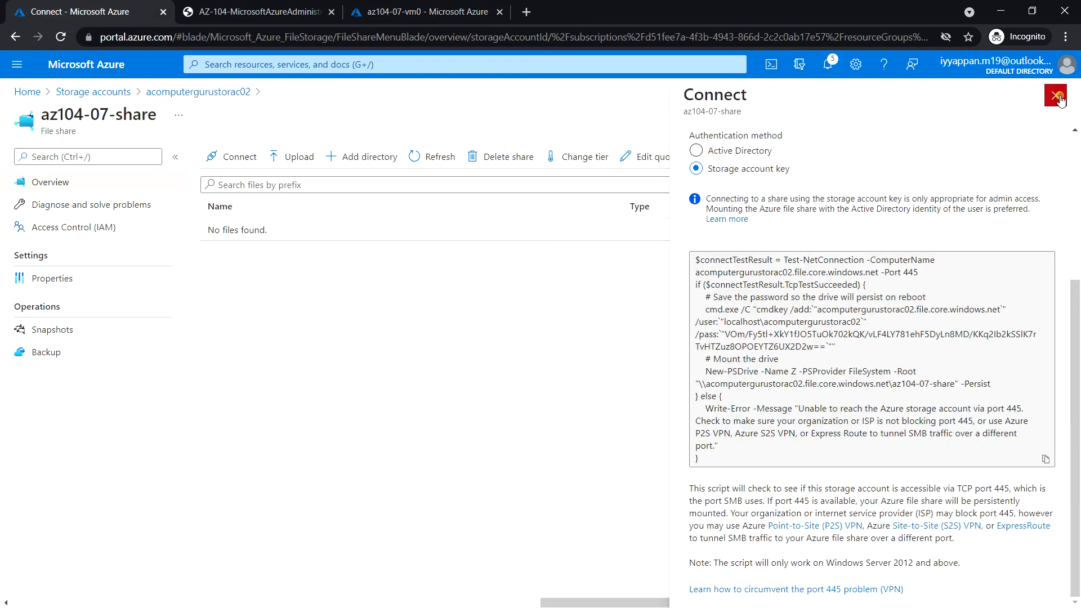
- Browse az104-07-share and show az104-07-folder containing the 0 B az-104-07-file.txt
{"action": "left_click", "coordinate": [1056, 94]}
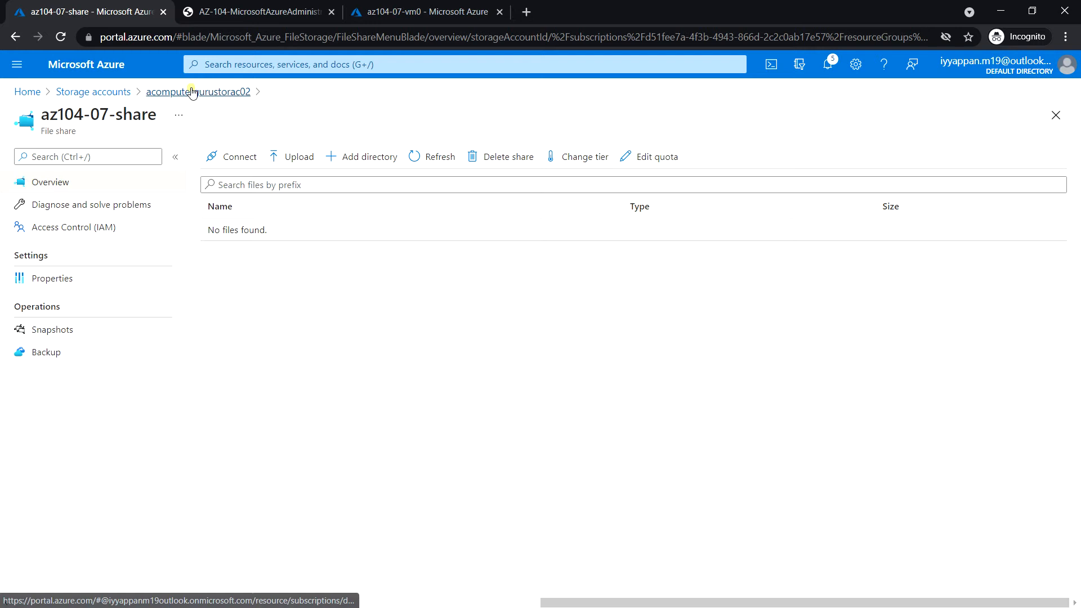
{"action": "left_click", "coordinate": [199, 91]}
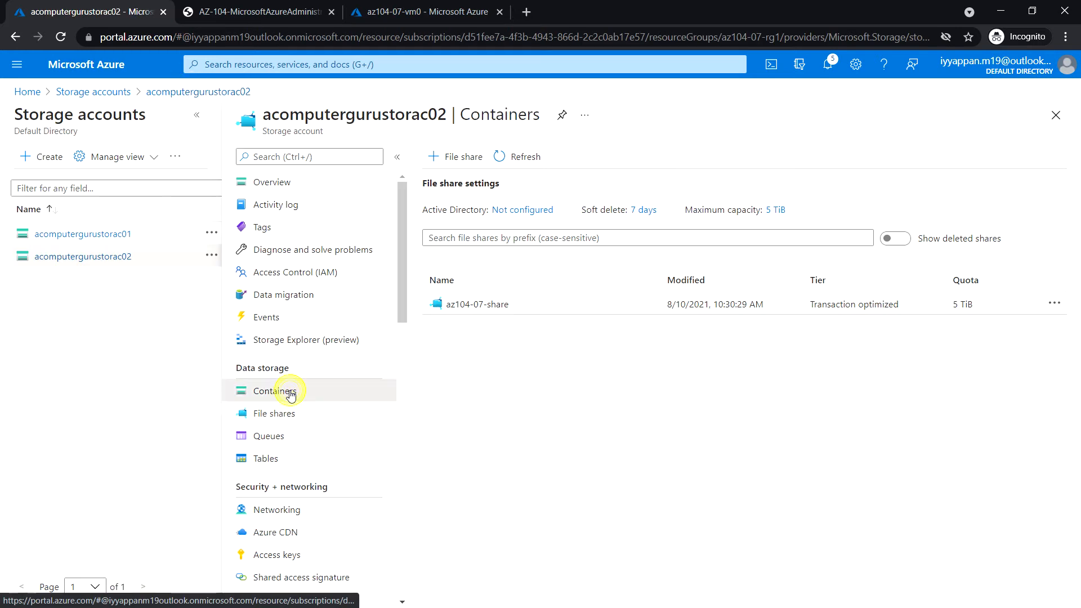
{"action": "left_click", "coordinate": [274, 413]}
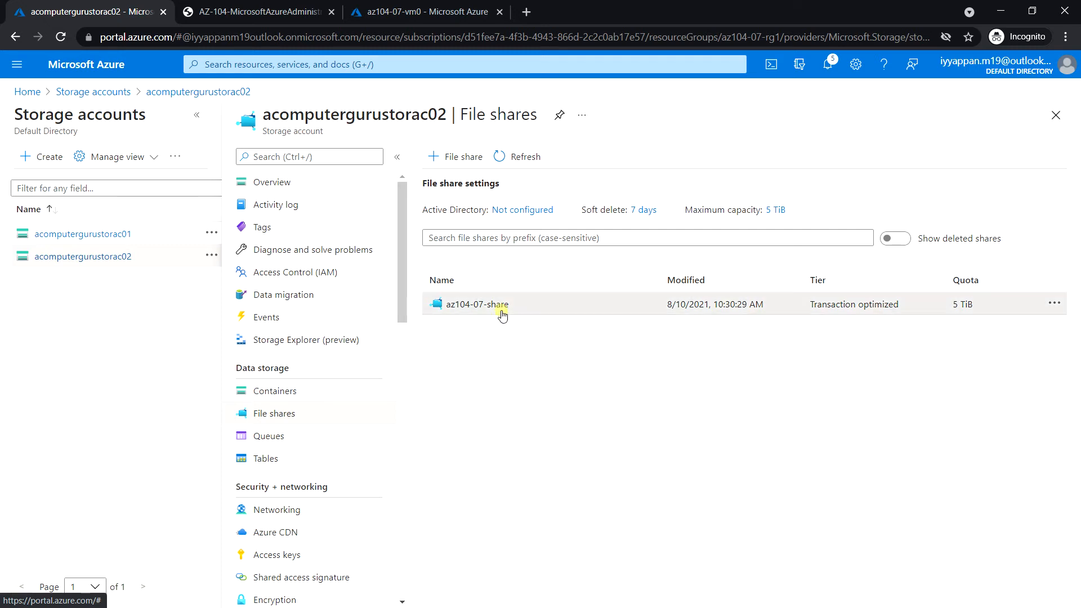
{"action": "left_click", "coordinate": [485, 304]}
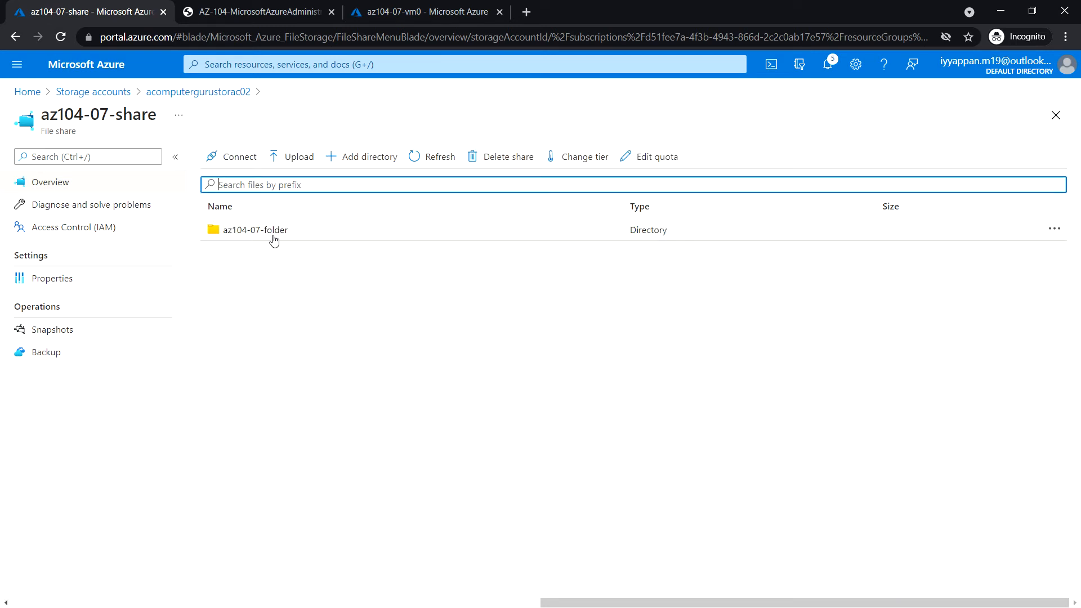
{"action": "left_click", "coordinate": [255, 230]}
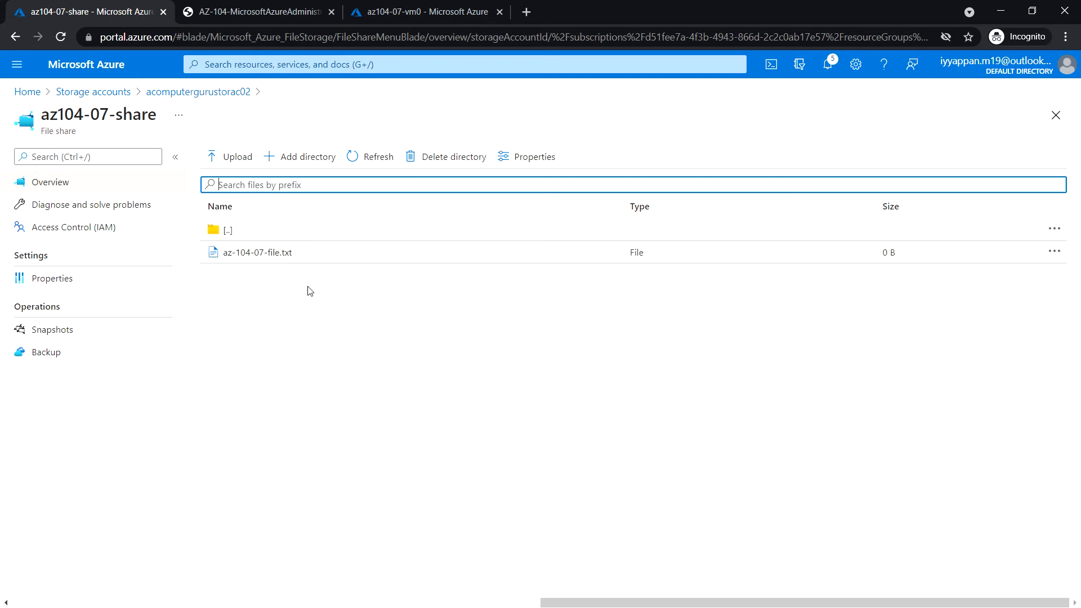
{"action": "mouse_move", "coordinate": [287, 323]}
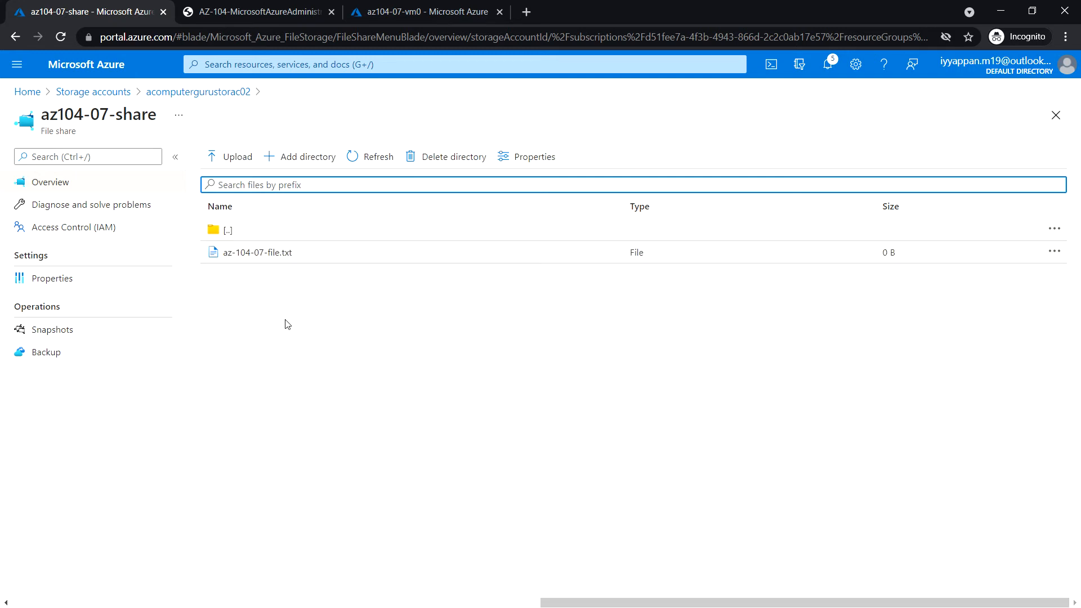
{"action": "mouse_move", "coordinate": [362, 406]}
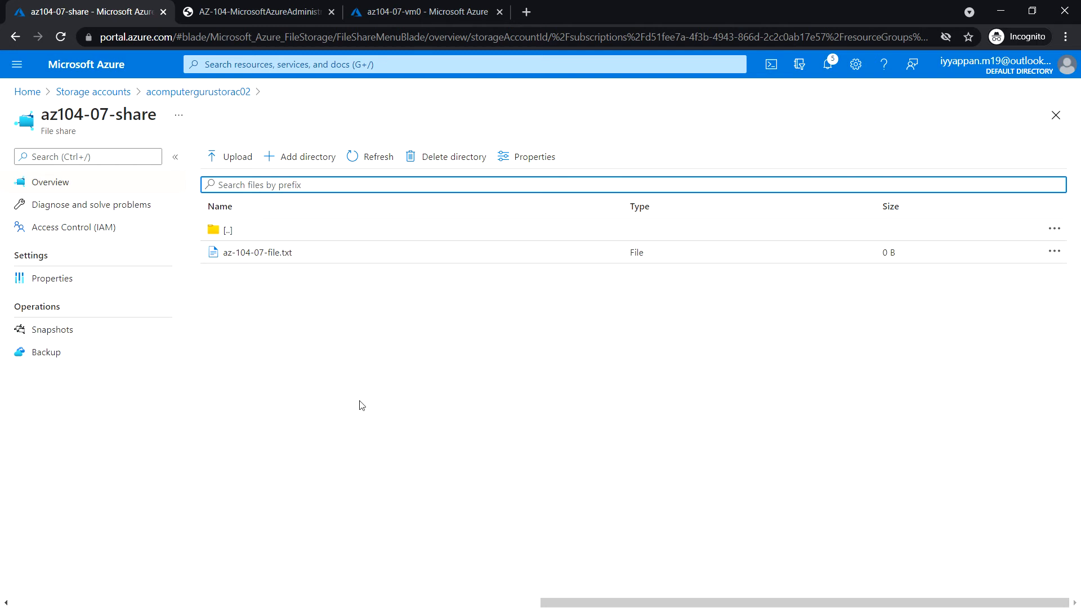
{"action": "mouse_move", "coordinate": [316, 327]}
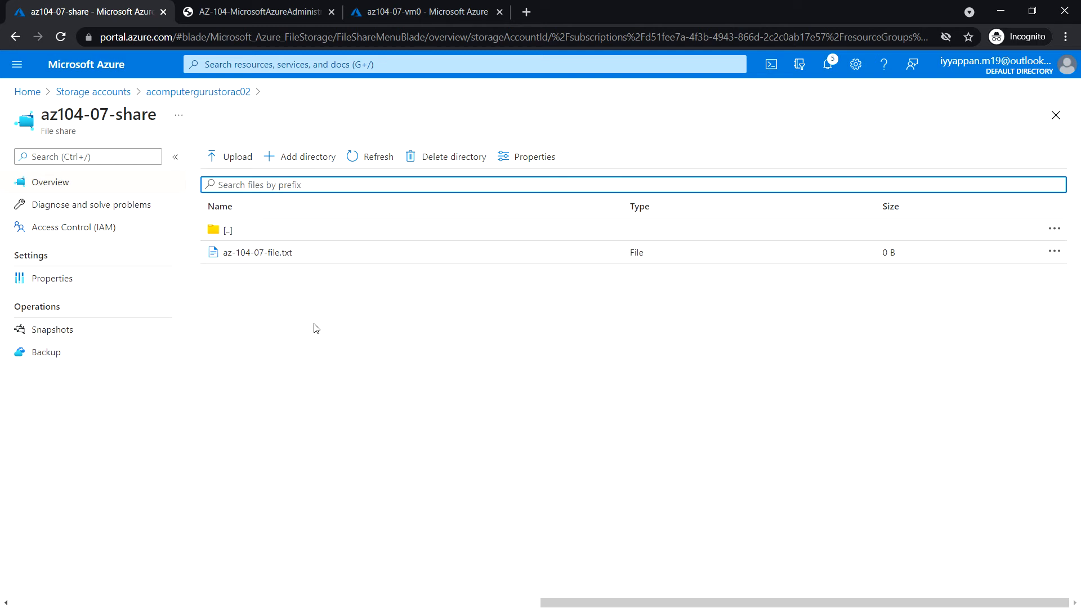
{"action": "mouse_move", "coordinate": [459, 378]}
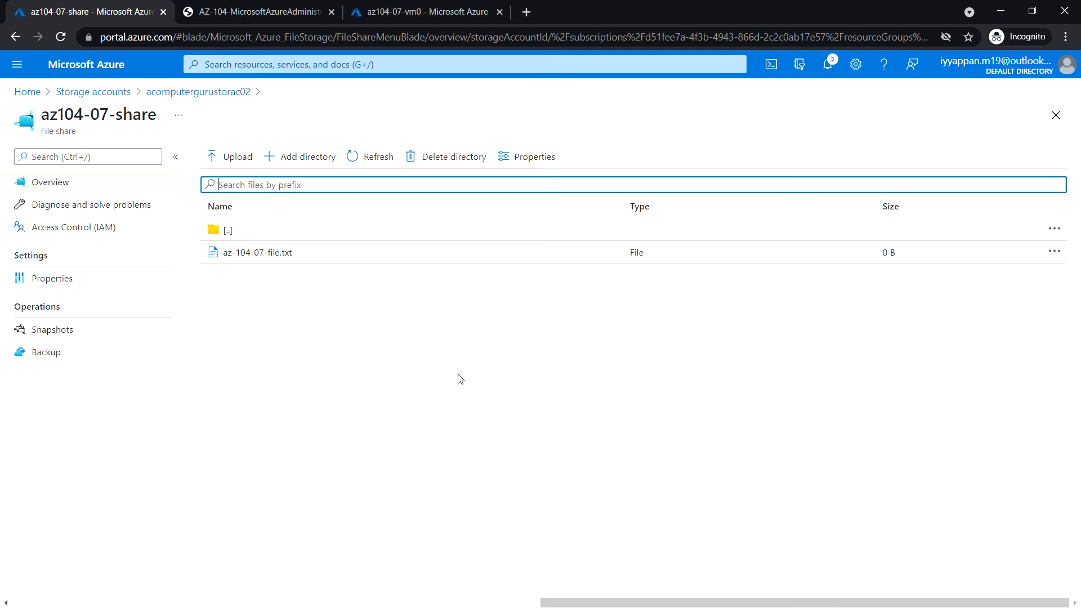
{"action": "mouse_move", "coordinate": [460, 385]}
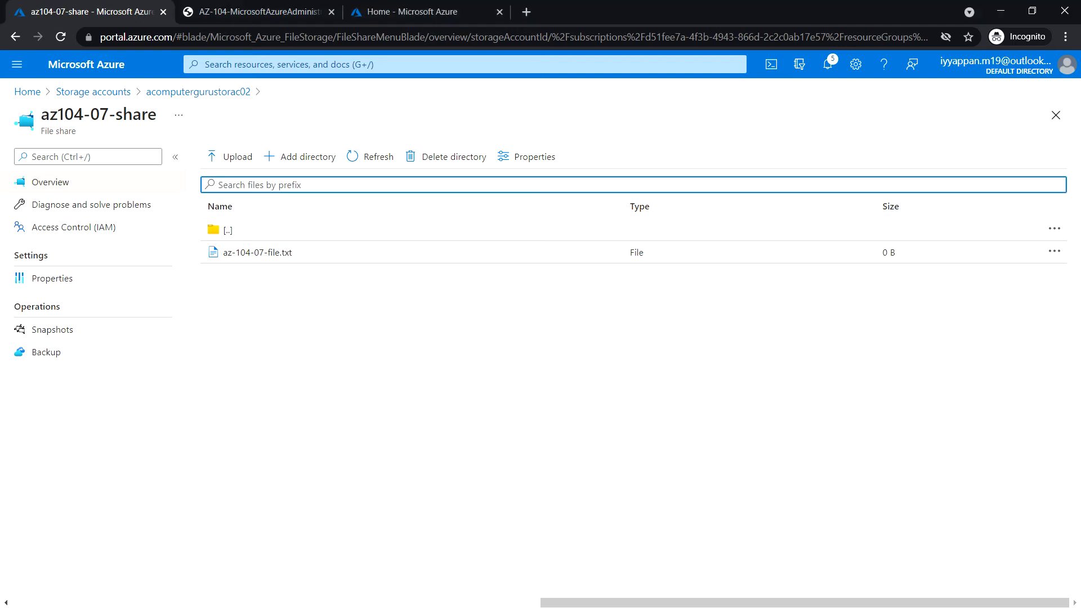
{"action": "mouse_move", "coordinate": [108, 94]}
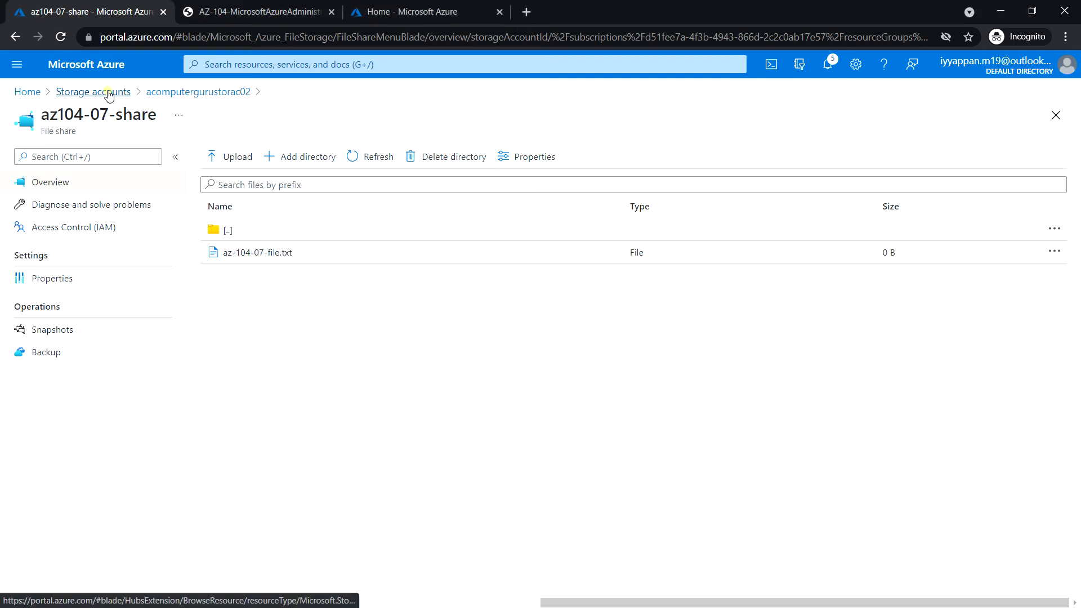
- Reach the Networking firewall settings of storage account acomputergurustorac02
{"action": "left_click", "coordinate": [94, 91]}
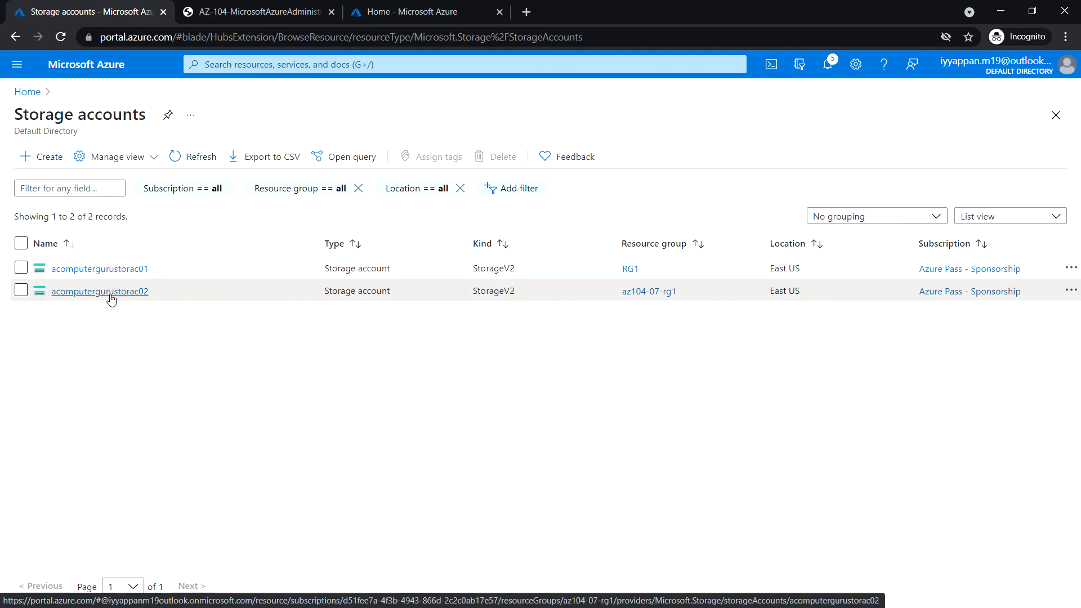
{"action": "left_click", "coordinate": [99, 290]}
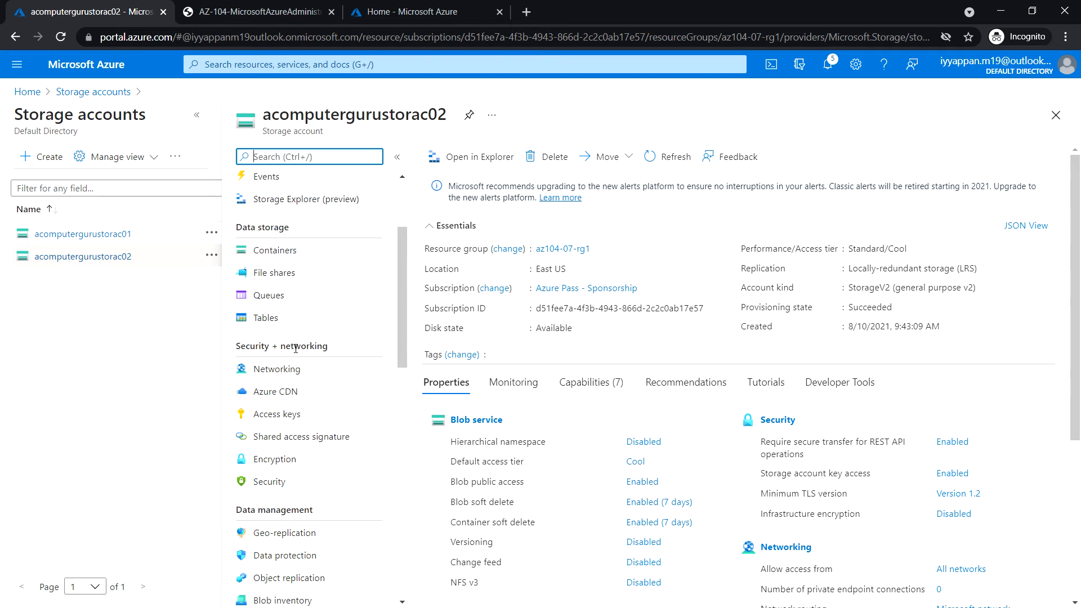
{"action": "mouse_move", "coordinate": [287, 378]}
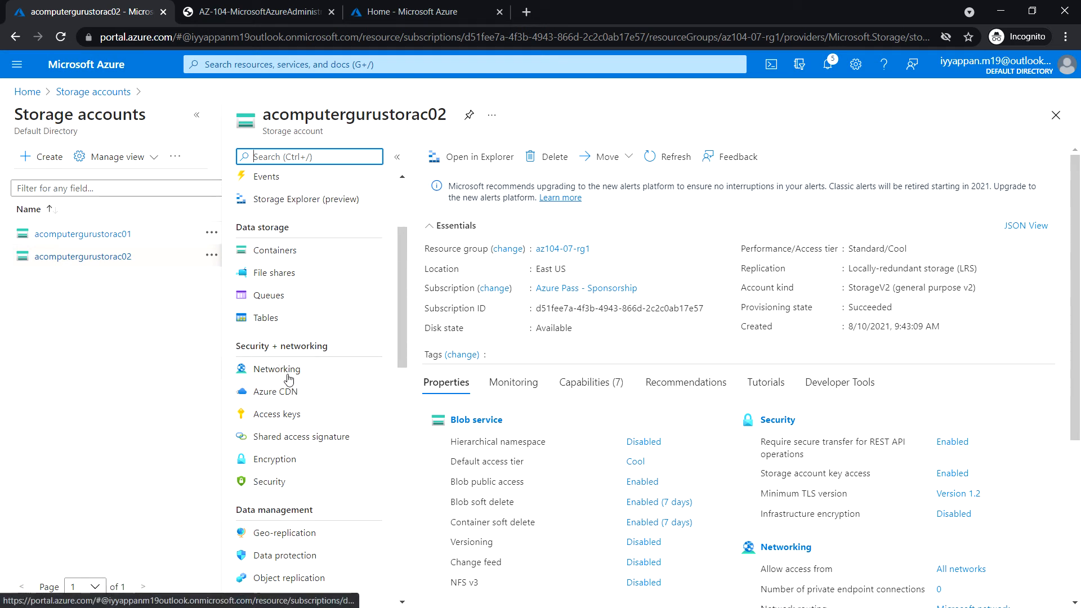
{"action": "left_click", "coordinate": [277, 369]}
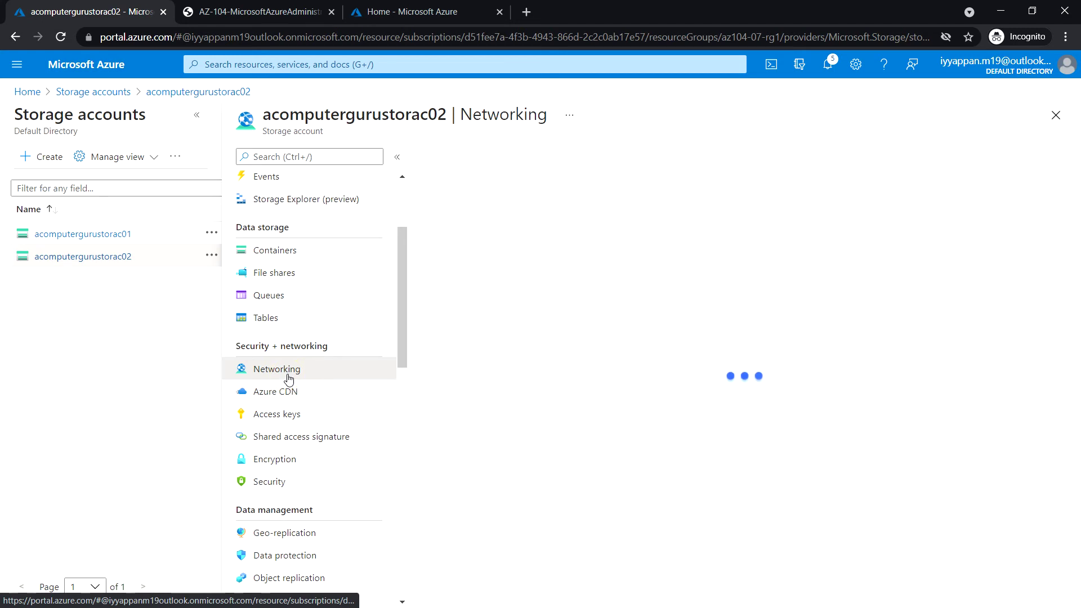
{"action": "left_click", "coordinate": [276, 368]}
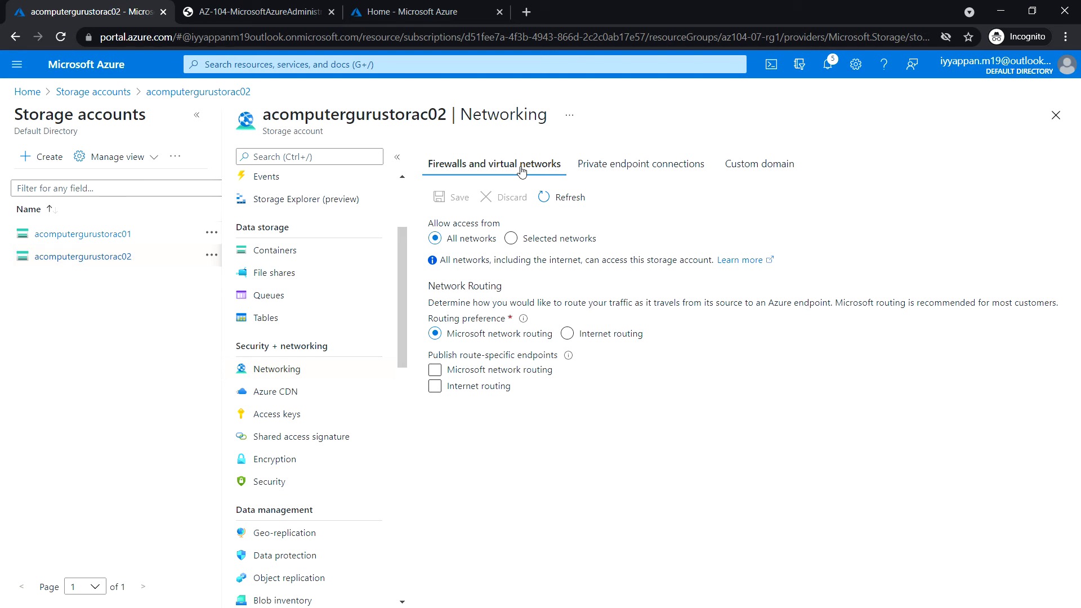
{"action": "mouse_move", "coordinate": [497, 235]}
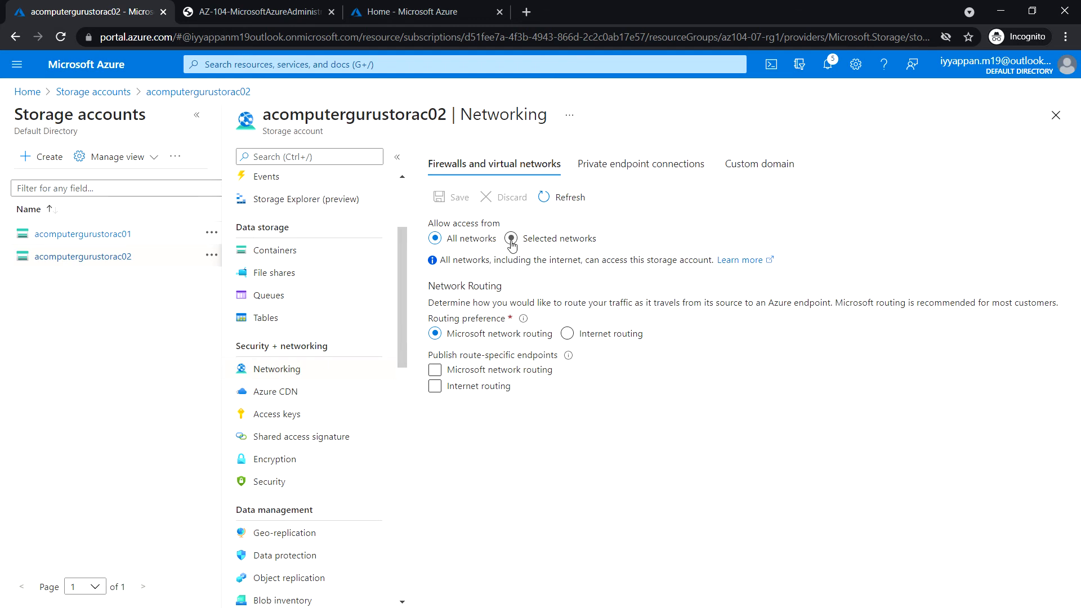
- Restrict access to Selected networks and tick 'Add your client IP address', unsaved
{"action": "left_click", "coordinate": [512, 239]}
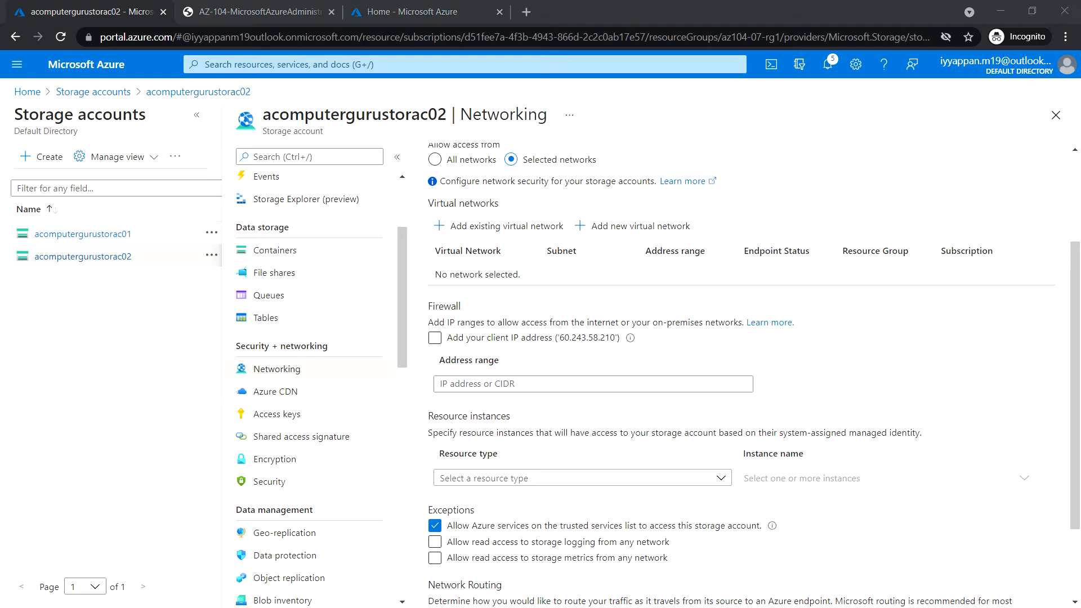
{"action": "left_click", "coordinate": [435, 337]}
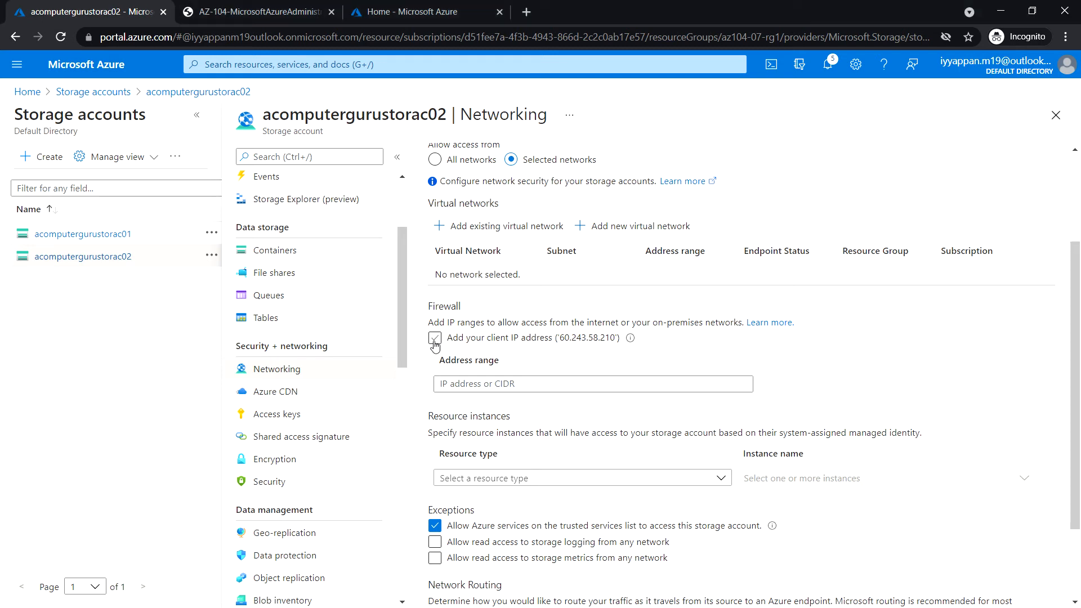
{"action": "left_click", "coordinate": [434, 338]}
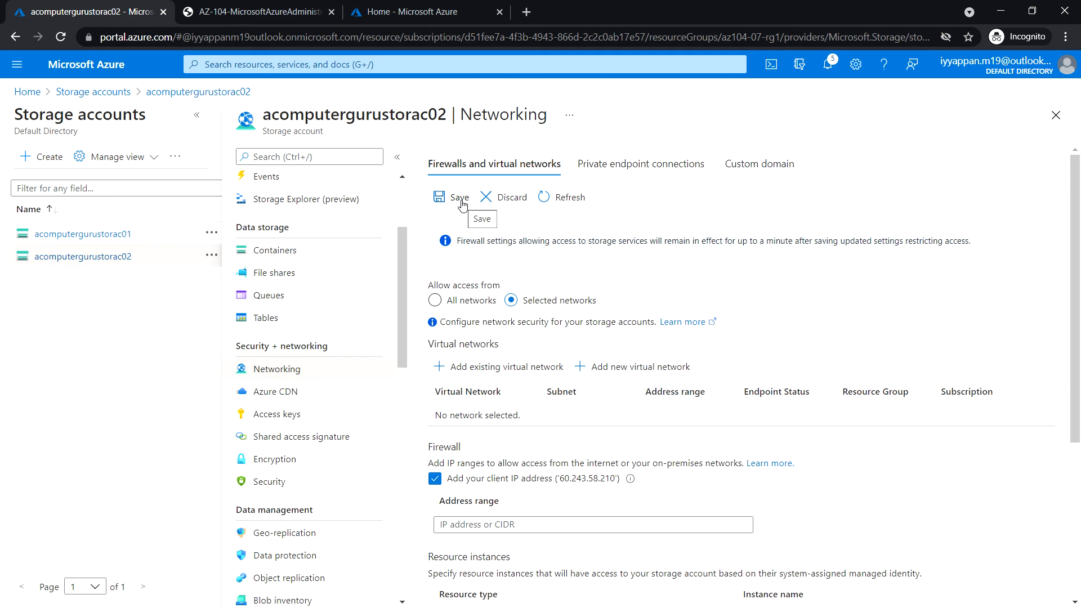
- Save the firewall settings allowing only 60.243.58.210 and confirm success in Notifications
{"action": "left_click", "coordinate": [450, 197]}
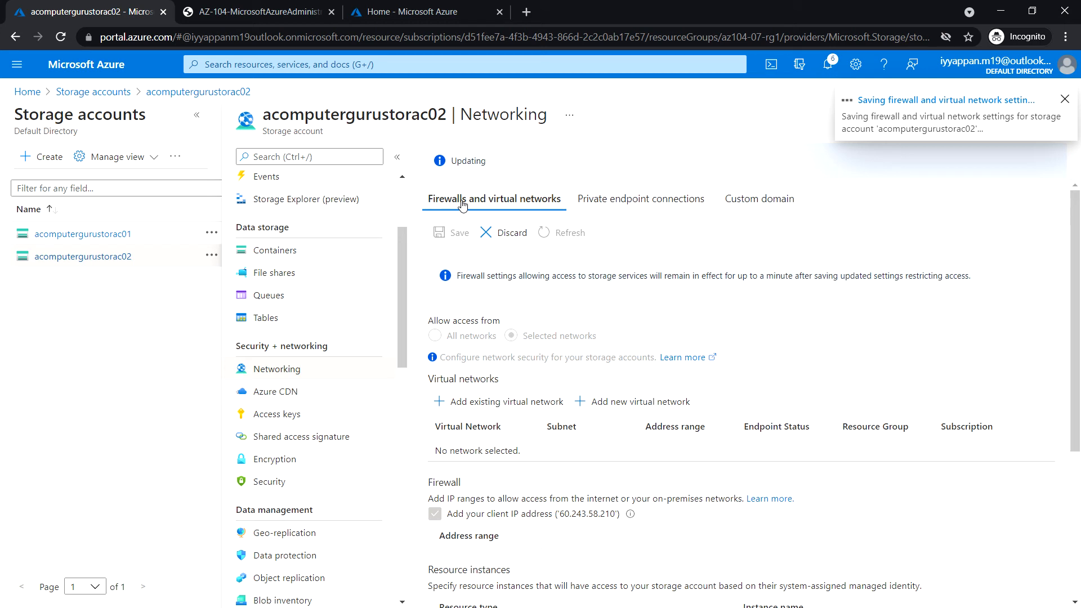
{"action": "left_click", "coordinate": [1065, 99]}
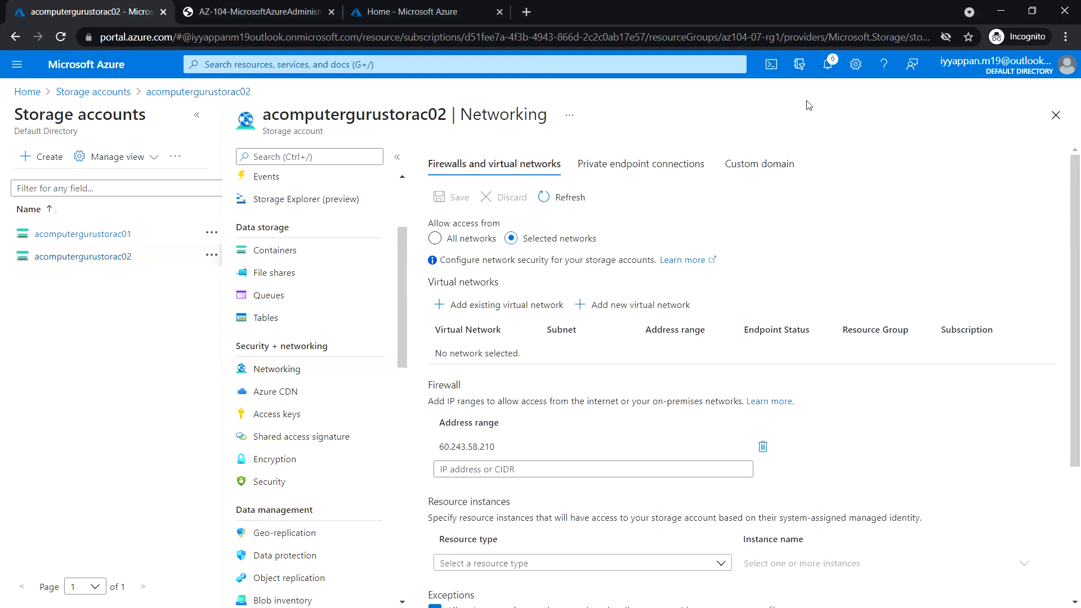
{"action": "mouse_move", "coordinate": [973, 121]}
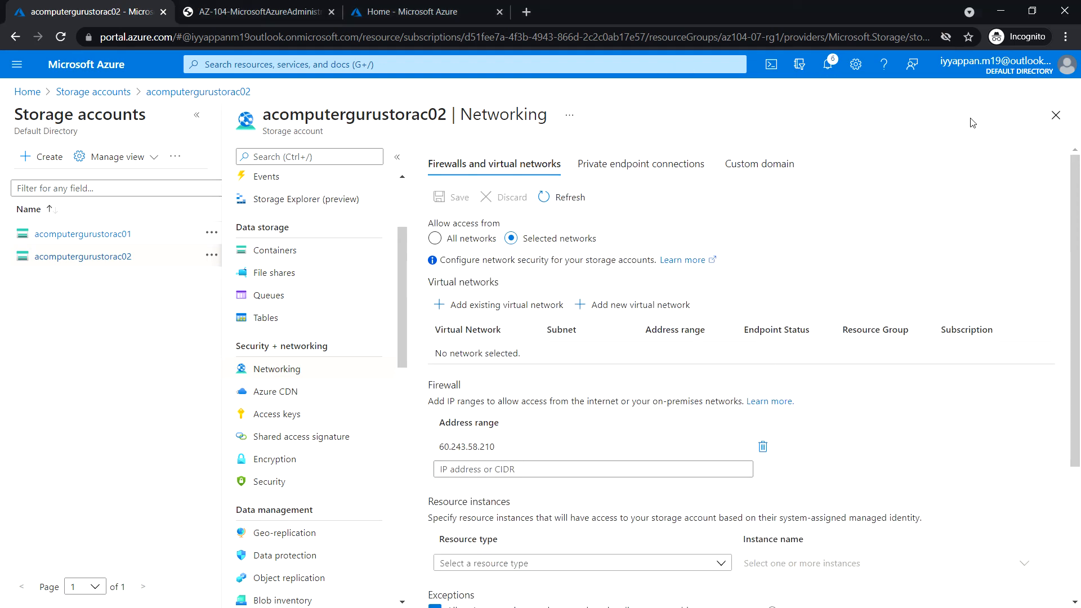
{"action": "left_click", "coordinate": [828, 63]}
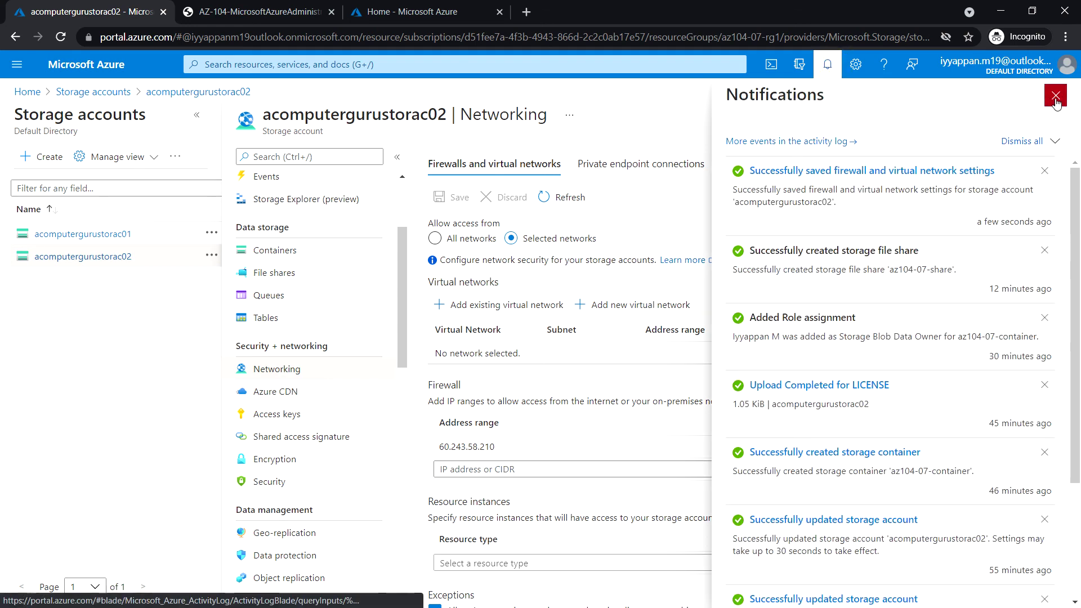
{"action": "left_click", "coordinate": [1054, 95]}
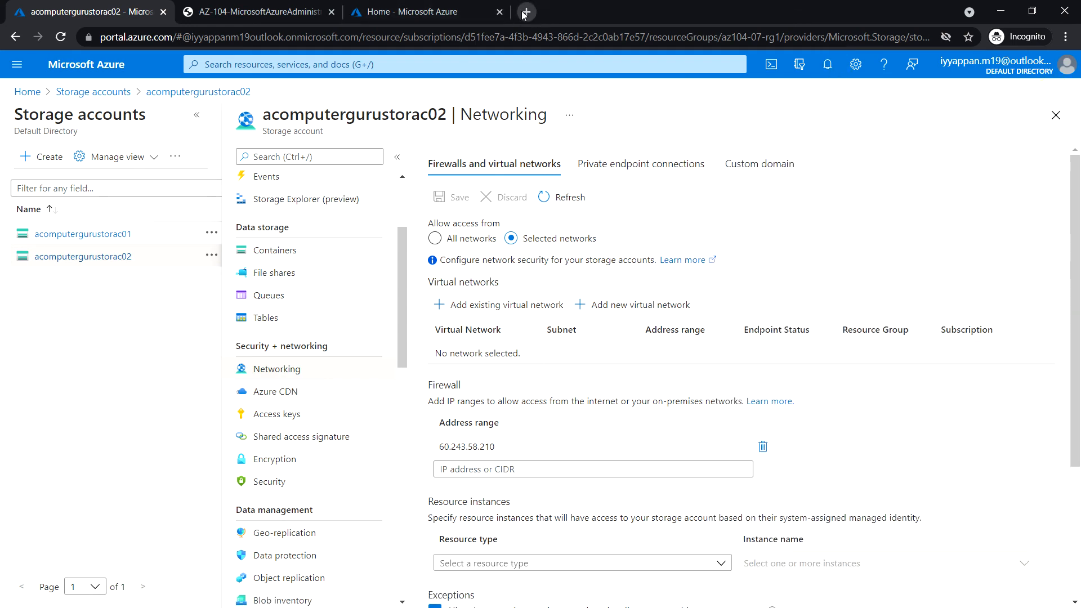
- Load the LICENSE blob SAS URL in a new tab, returning AuthorizationFailure
{"action": "left_click", "coordinate": [526, 10]}
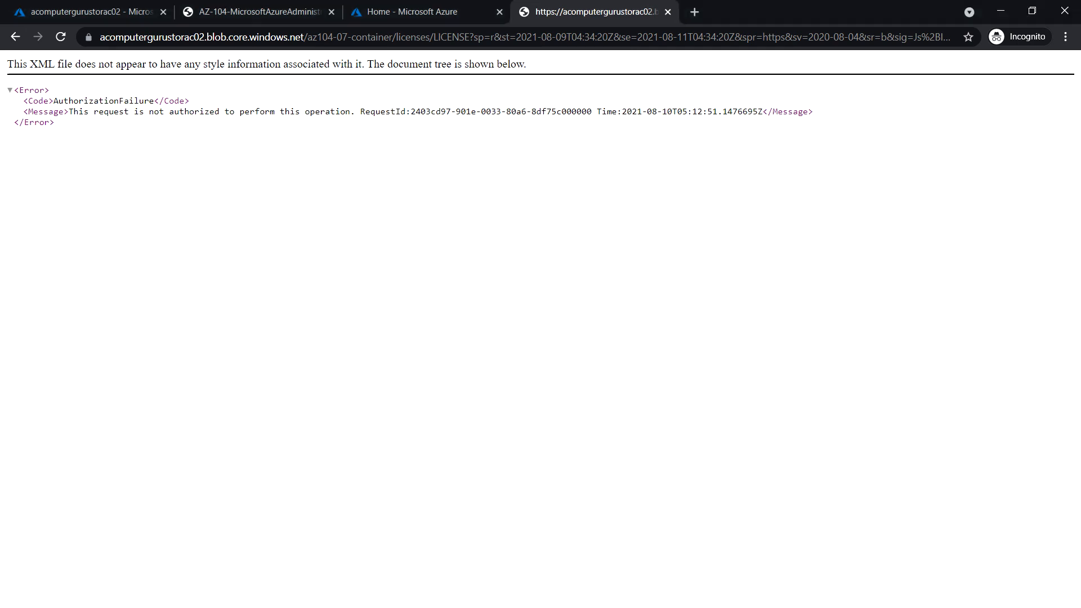
{"action": "mouse_move", "coordinate": [119, 149]}
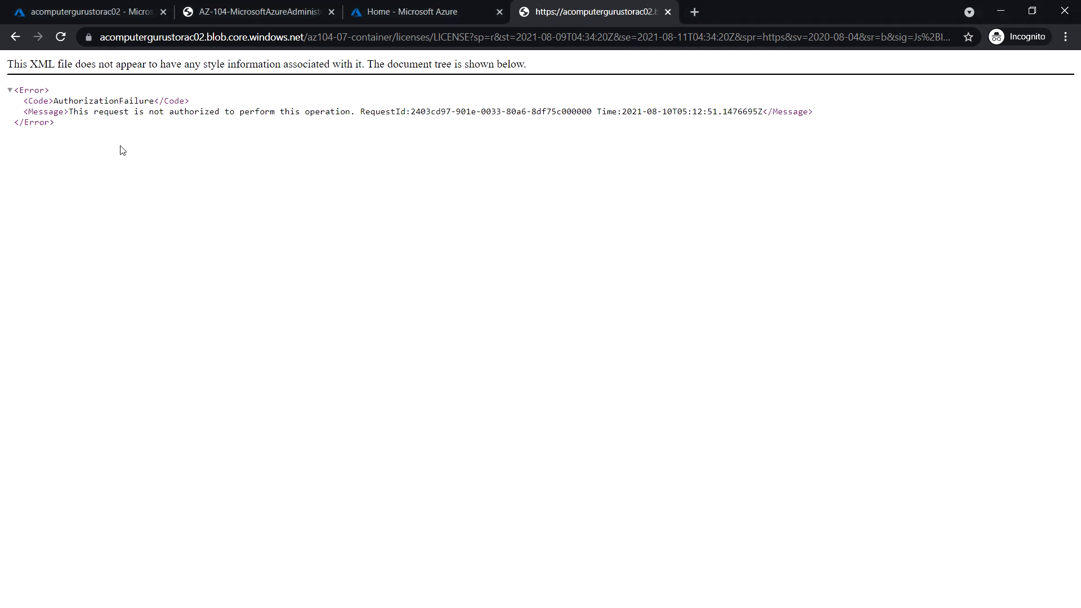